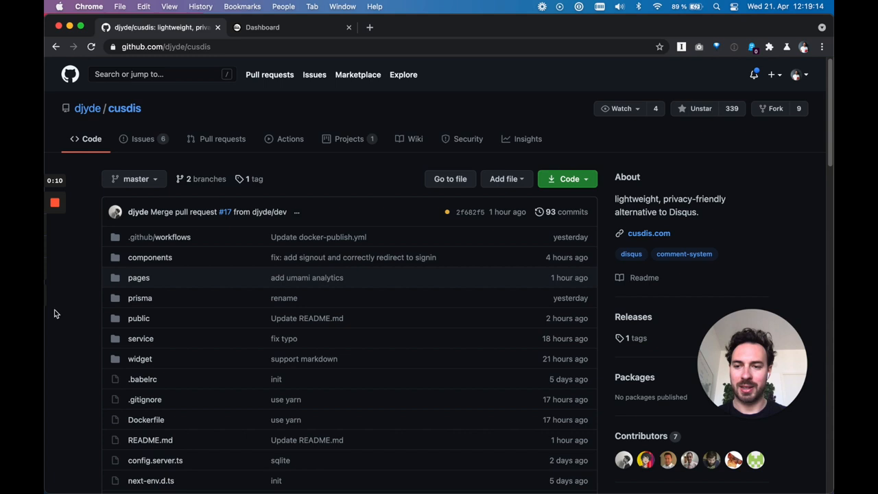
mouse_move(726, 179)
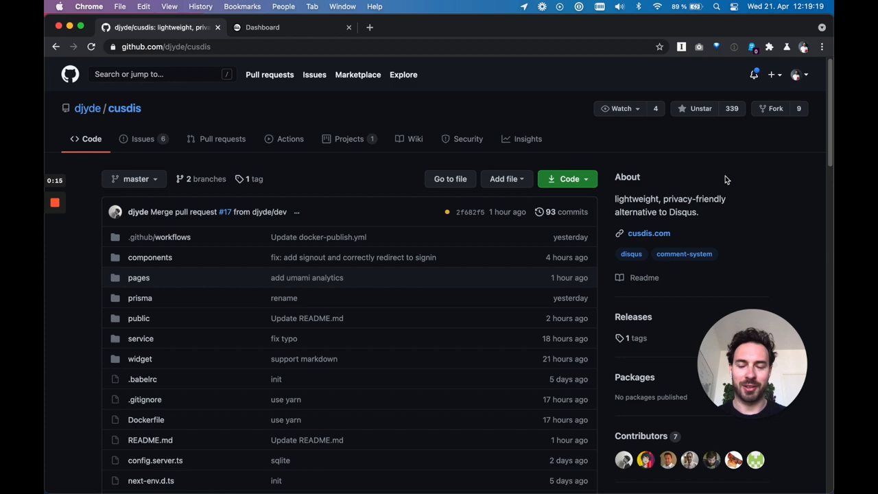
Read through the cusdis repository README on GitHub and return to the file listing.
scroll(down, 3)
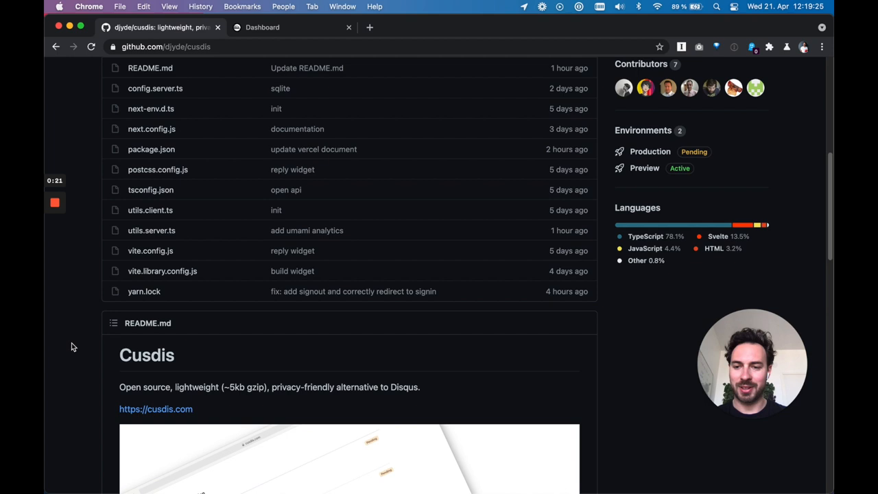
scroll(down, 3)
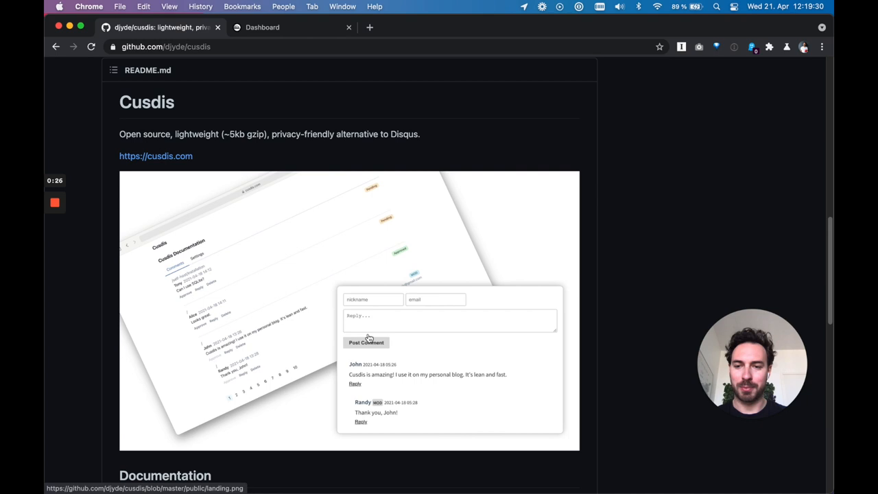
mouse_move(74, 294)
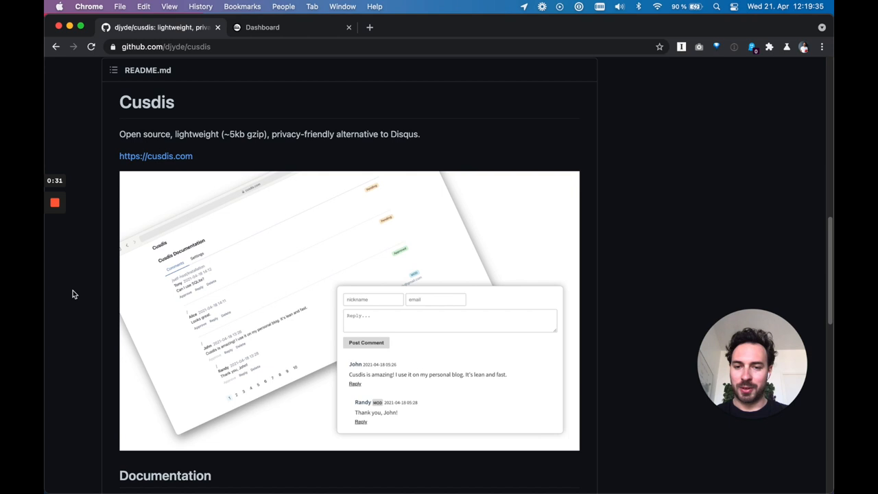
scroll(down, 3)
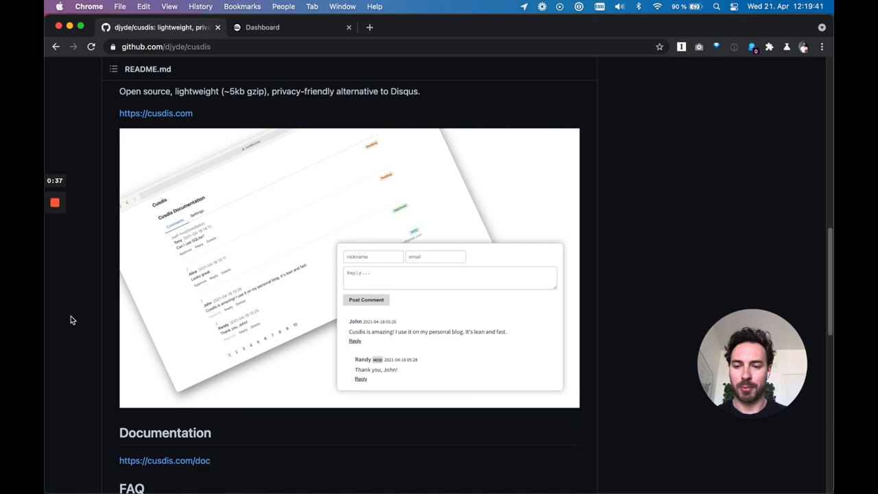
scroll(up, 3)
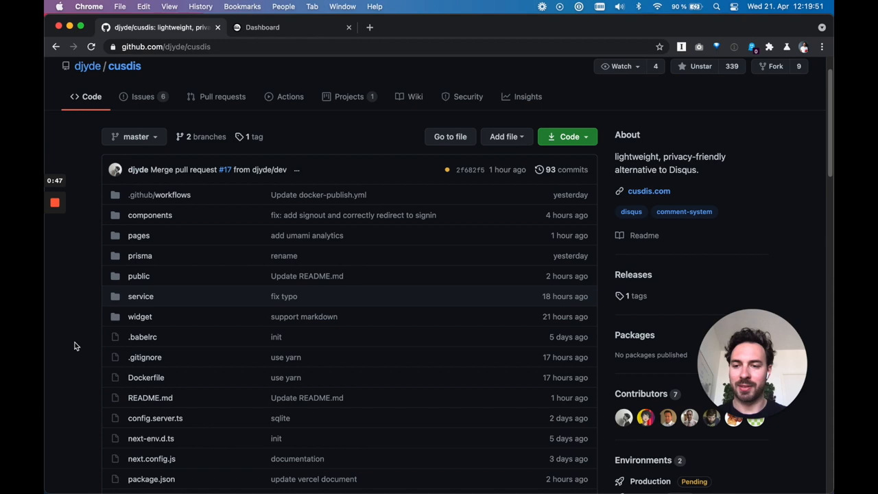
scroll(down, 3)
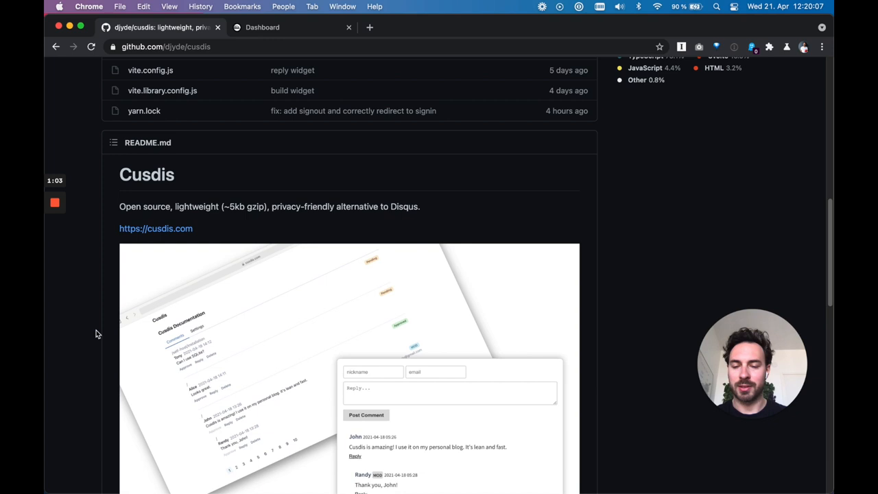
scroll(down, 3)
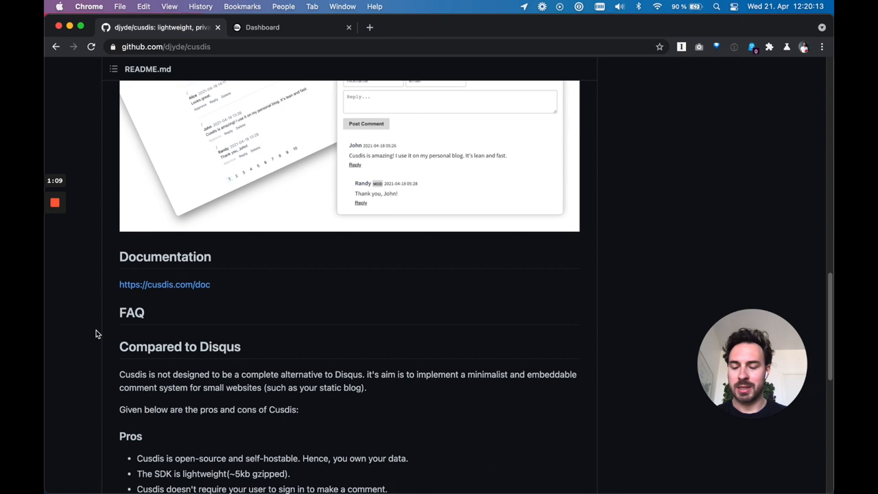
scroll(down, 3)
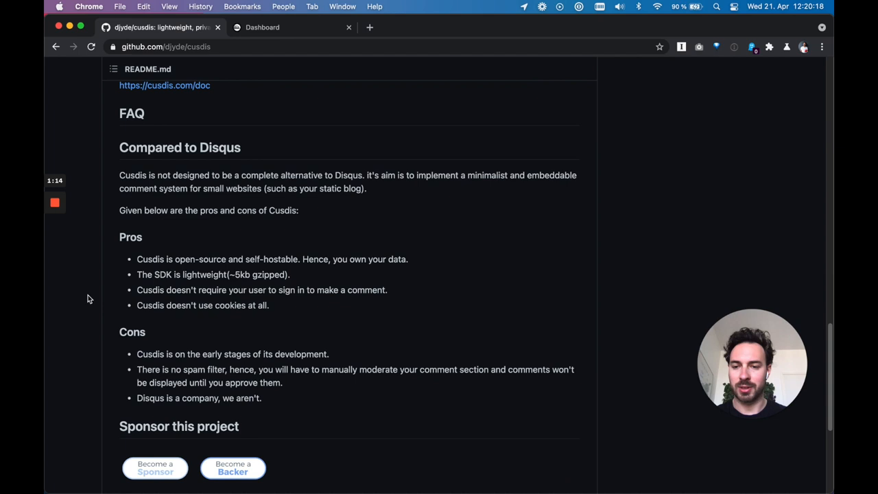
scroll(up, 3)
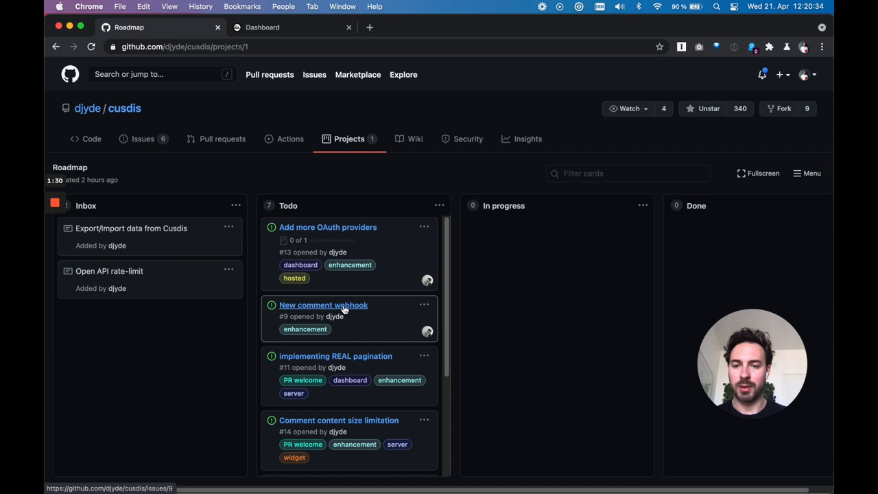
mouse_move(342, 241)
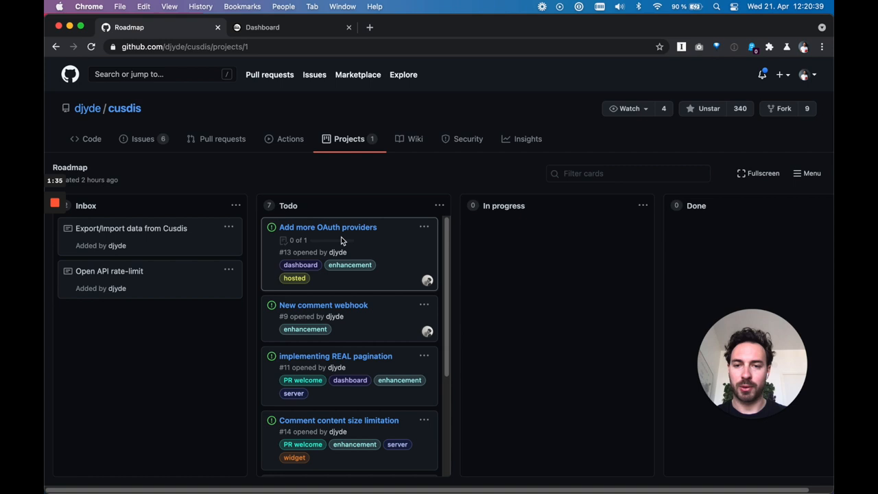
click(91, 139)
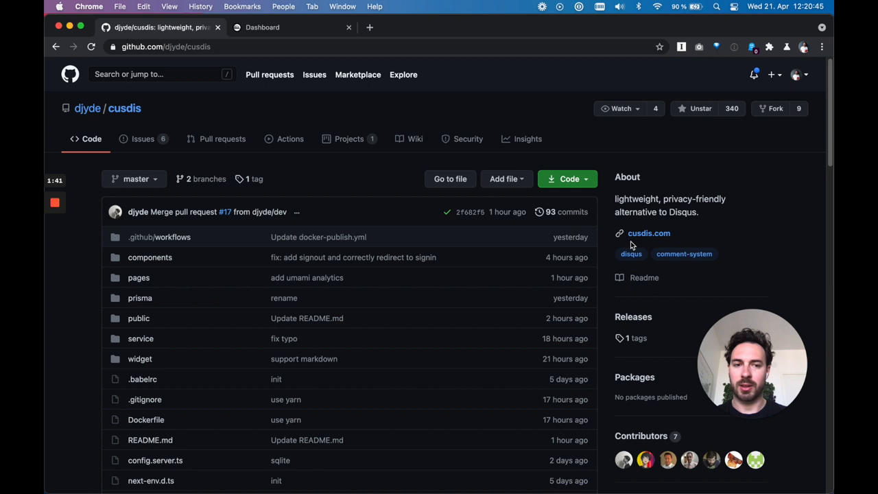
Open cusdis.com from the About sidebar and enter 'Marc' in the docs demo comment form.
click(649, 234)
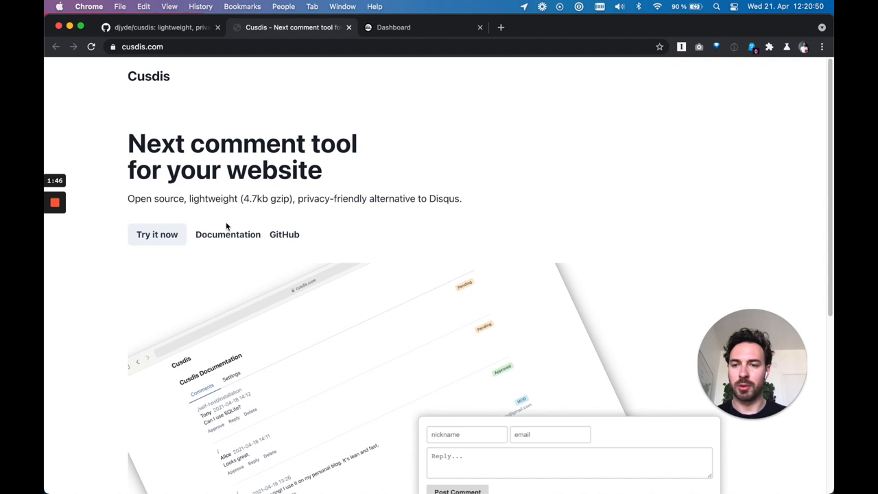
scroll(down, 3)
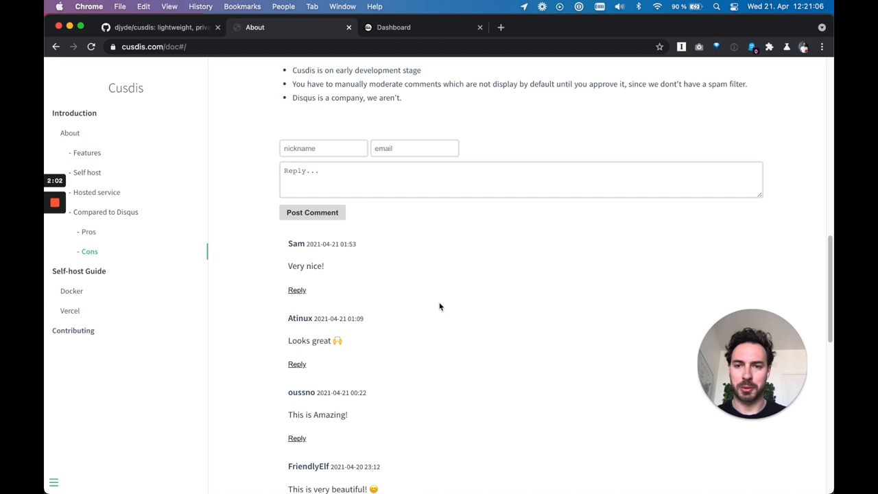
text(Marc)
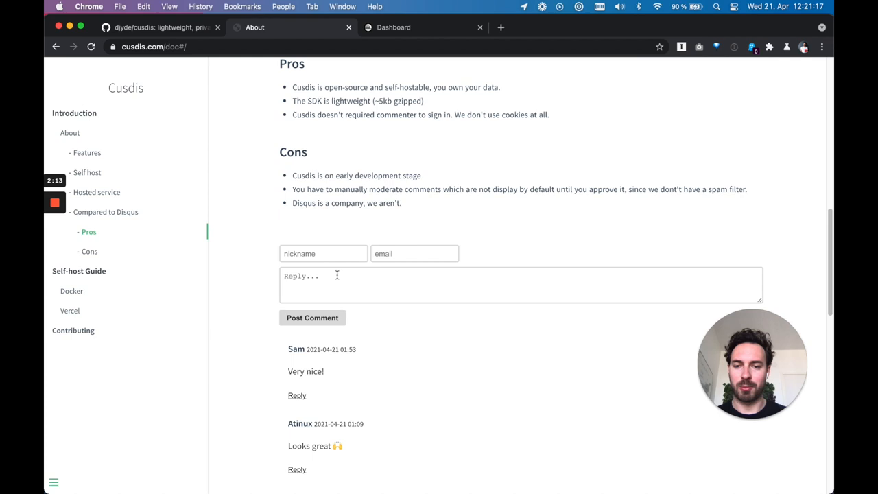
scroll(down, 3)
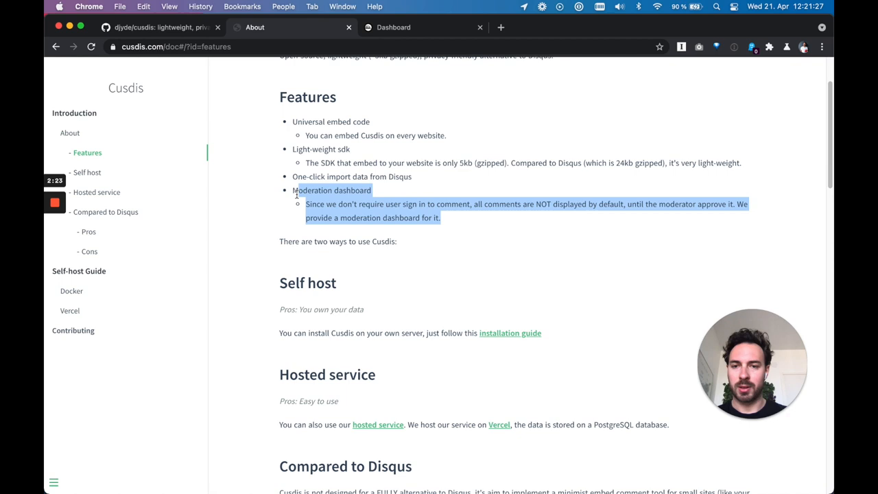
mouse_move(414, 267)
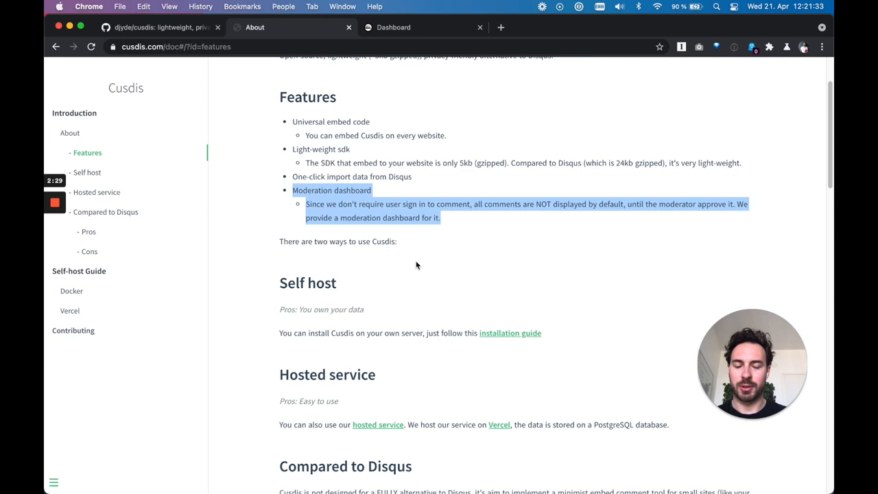
mouse_move(480, 214)
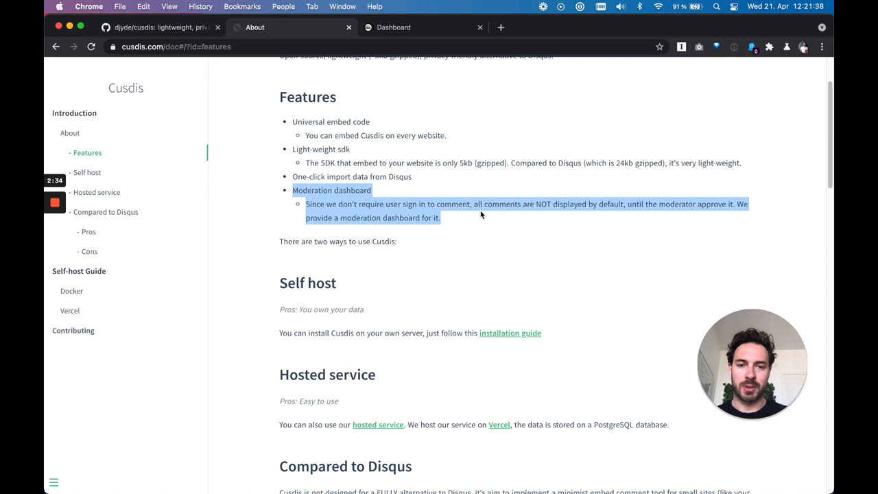
mouse_move(494, 233)
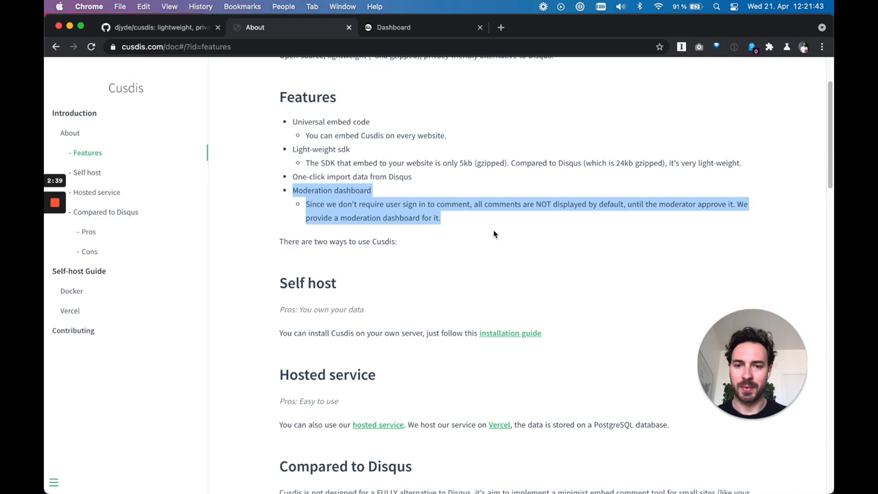
scroll(up, 3)
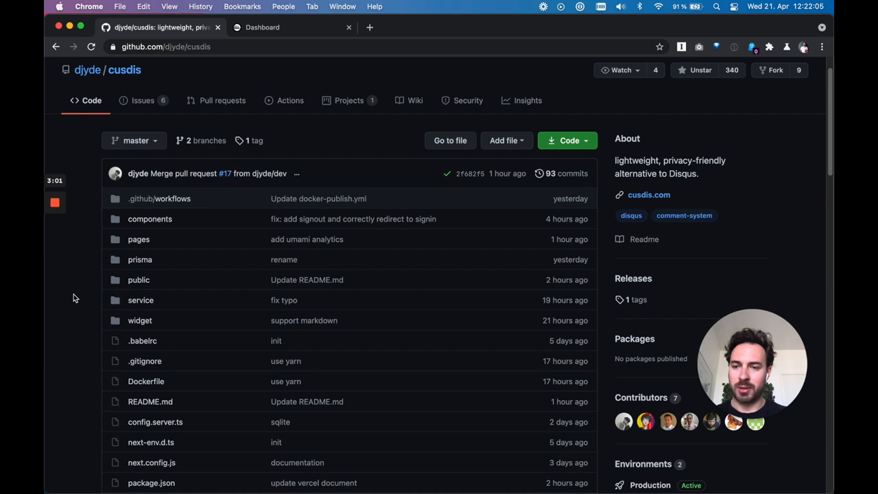
Browse the prisma folder's sqlite schema with its Session, User, Project and Page models.
click(140, 259)
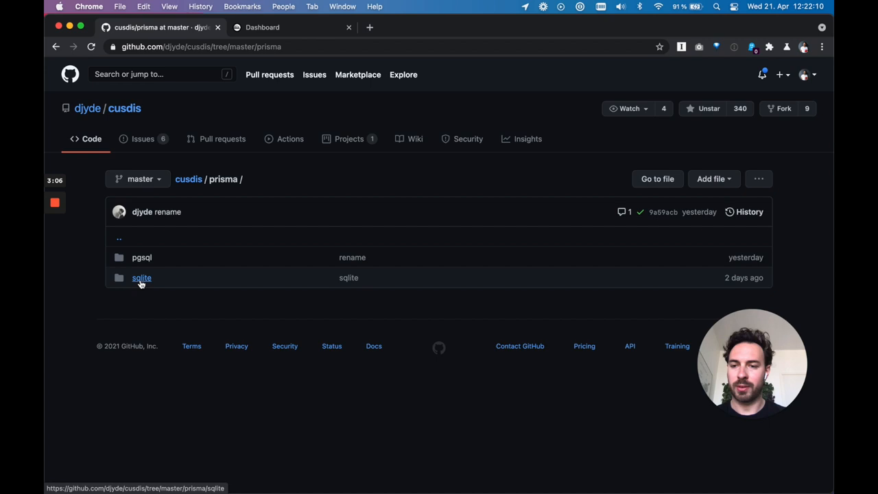
click(140, 278)
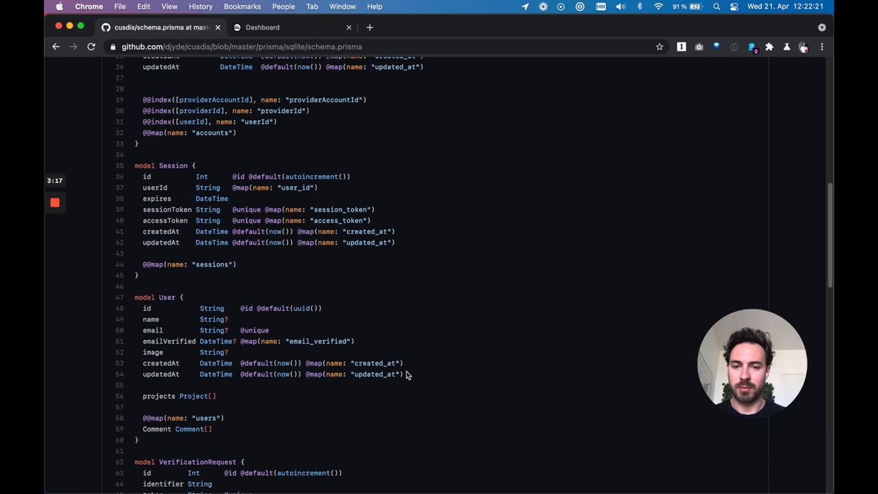
scroll(down, 3)
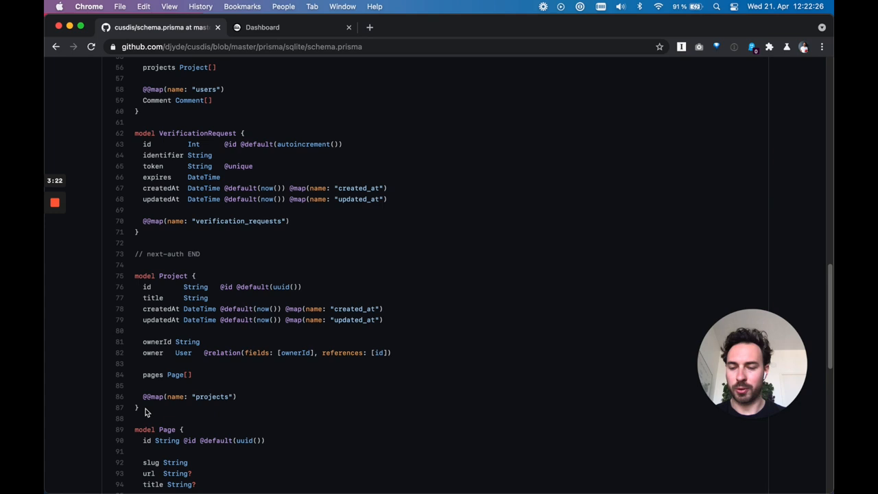
scroll(down, 3)
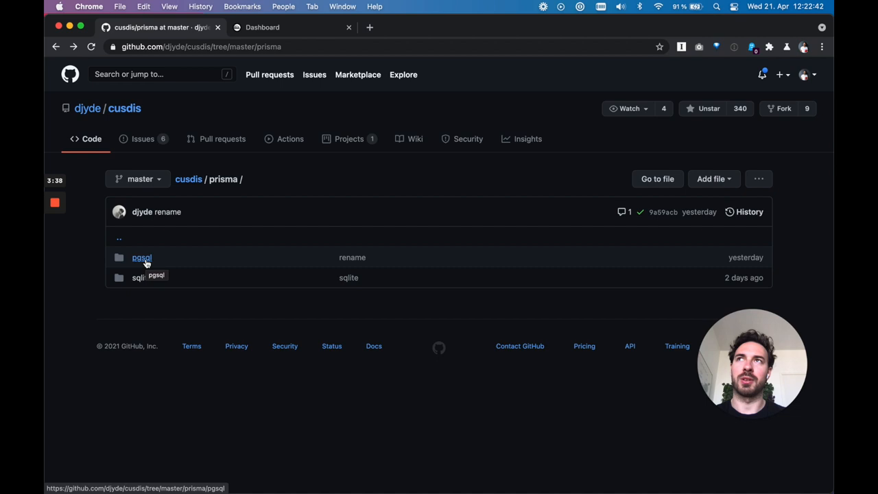
Read the pgsql schema.prisma through its Account, Session, User, Project, Page and Comment models.
click(141, 258)
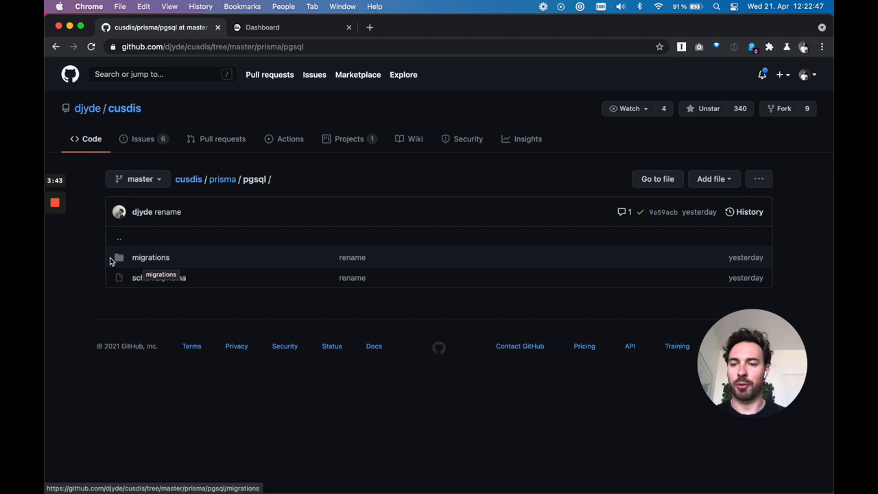
click(159, 277)
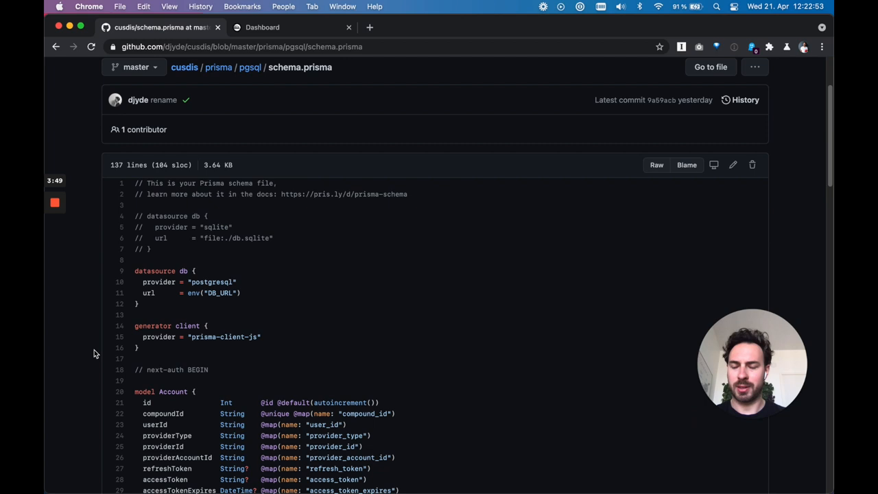
scroll(down, 3)
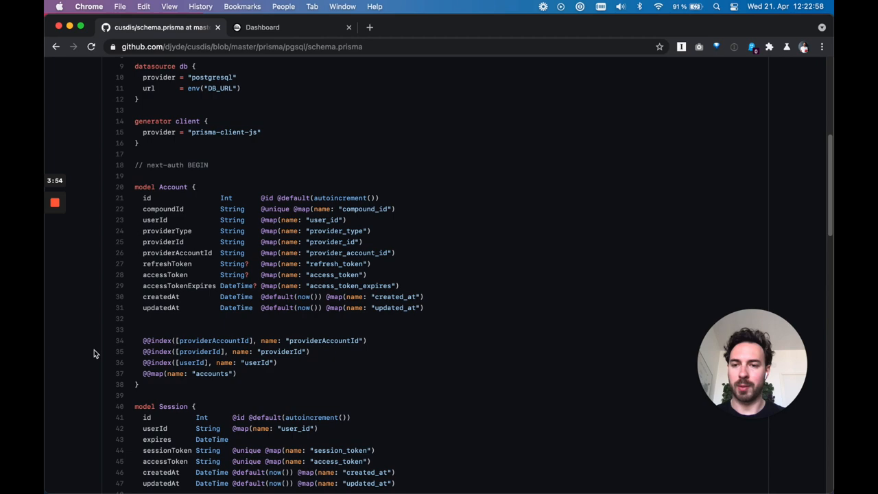
scroll(down, 3)
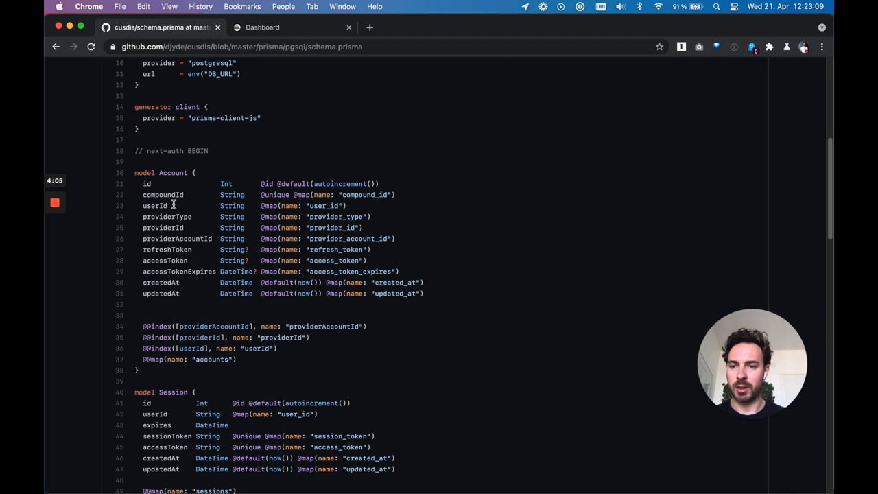
scroll(down, 3)
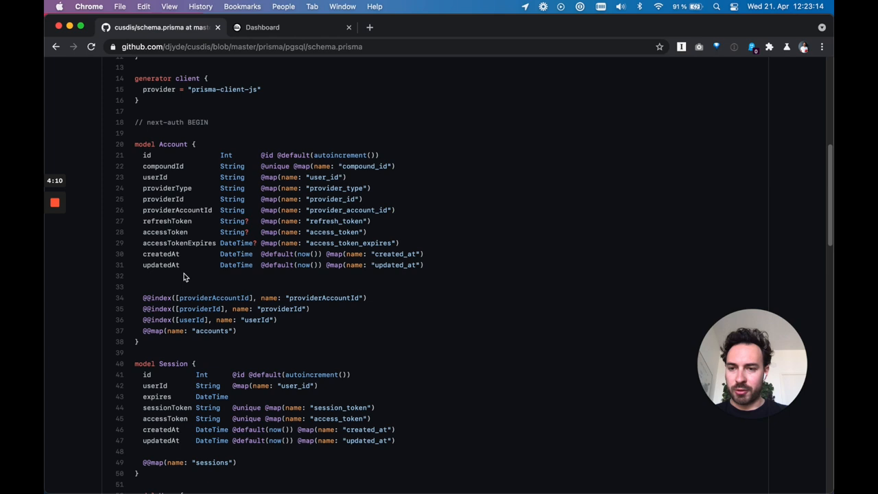
scroll(down, 3)
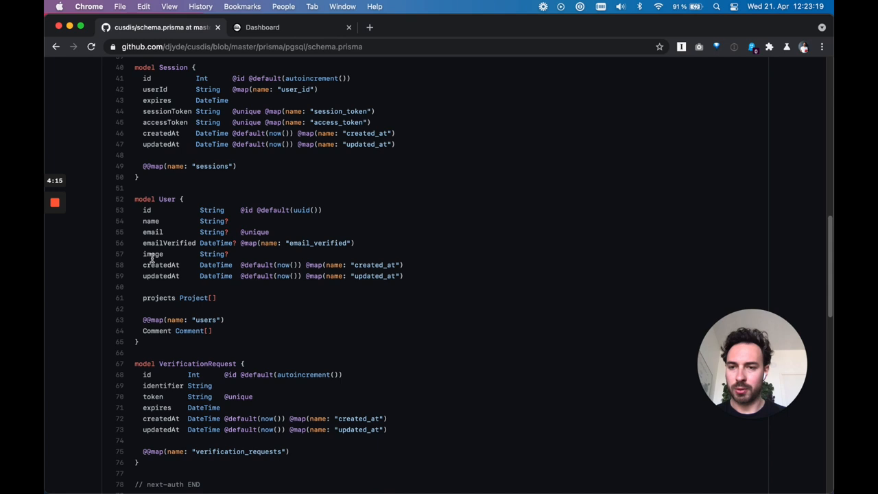
scroll(down, 3)
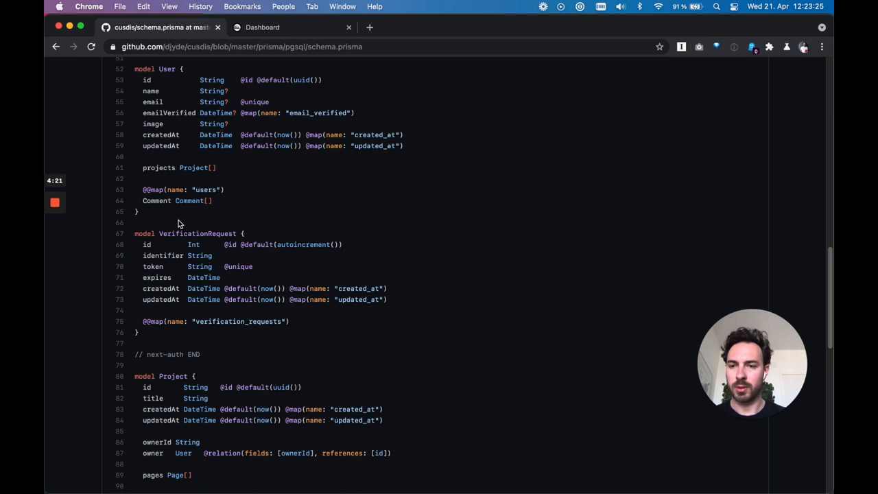
scroll(down, 3)
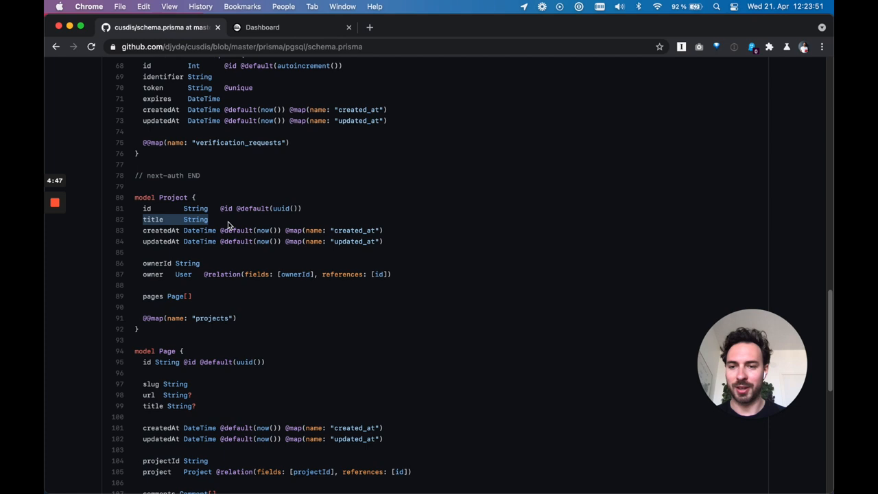
scroll(down, 3)
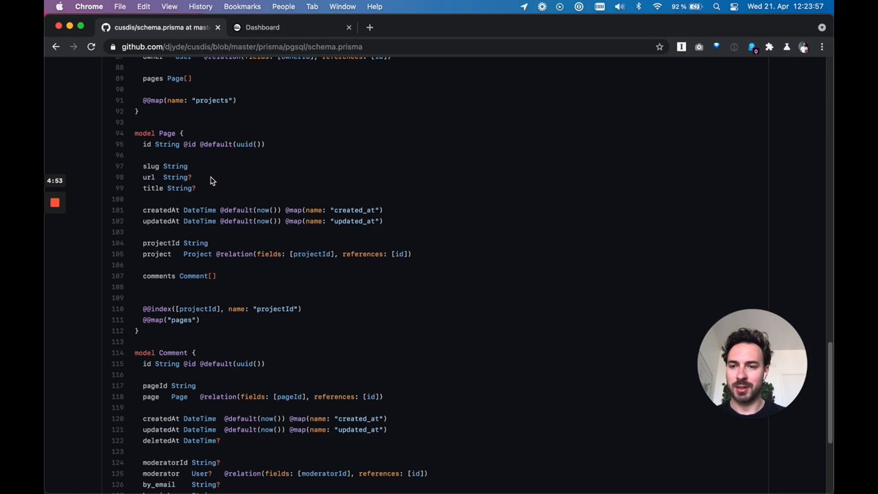
mouse_move(220, 193)
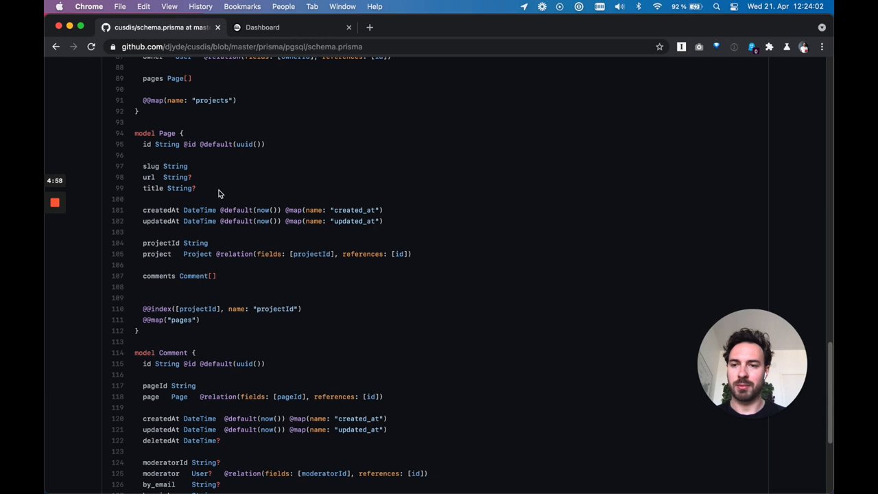
scroll(down, 3)
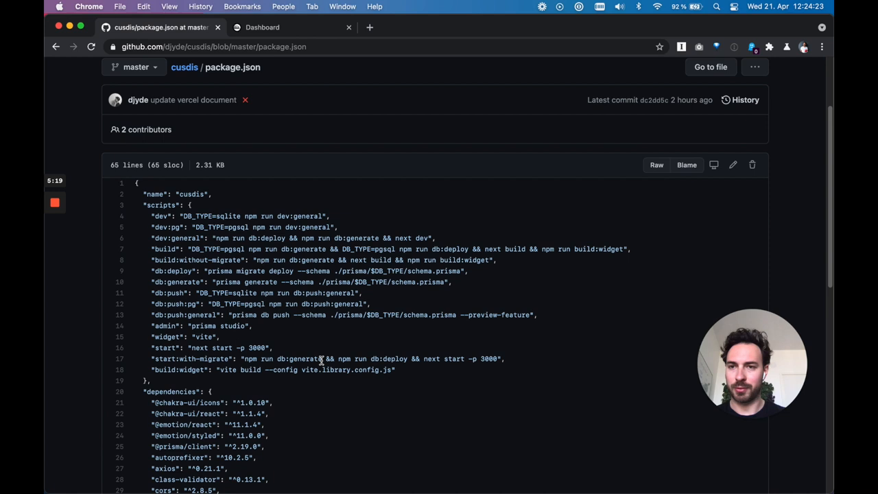
Select the db:deploy migration command in package.json's scripts and return to the repo root.
scroll(down, 3)
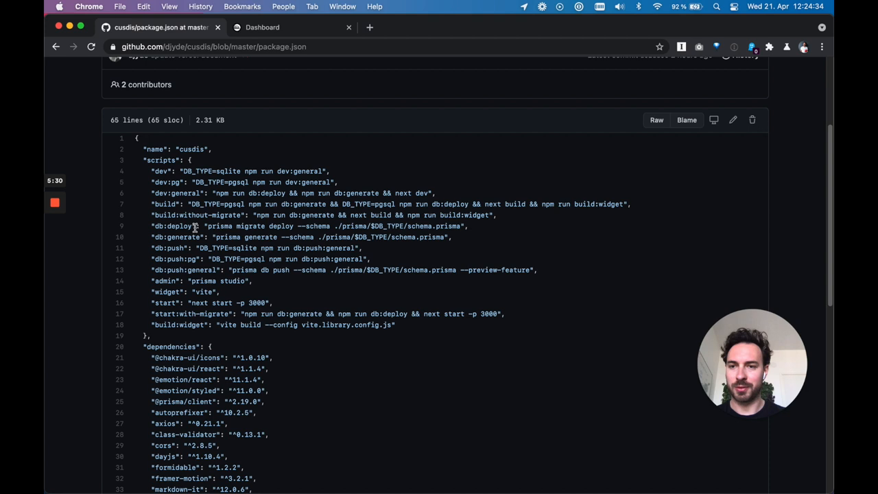
drag(206, 225, 444, 225)
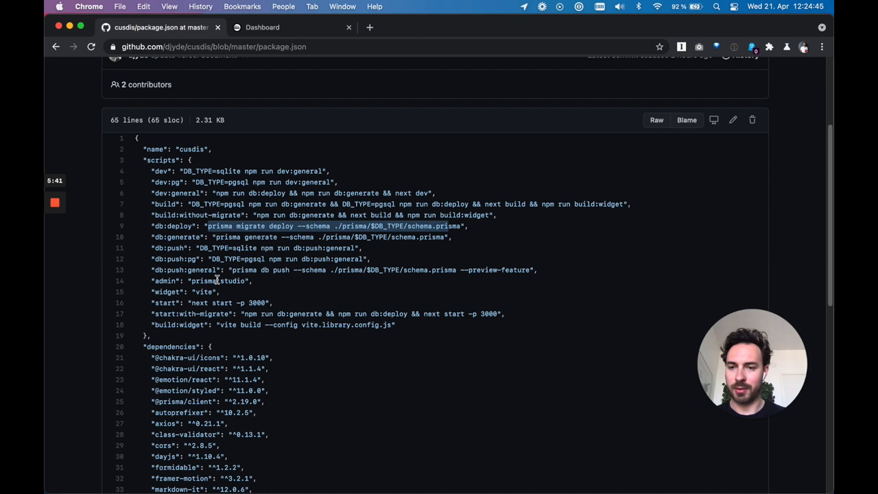
double_click(203, 291)
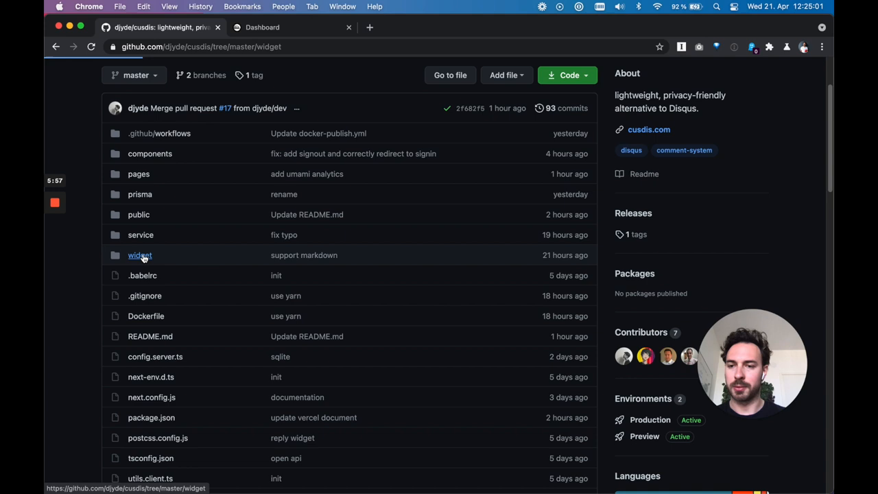
Read the widget's index.js, then select the cusdis embed div and script tag in index.html.
click(140, 254)
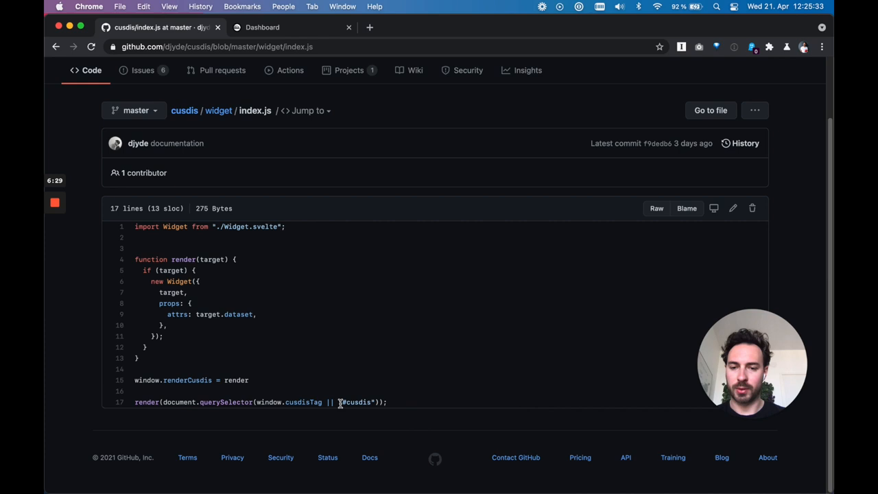
click(218, 110)
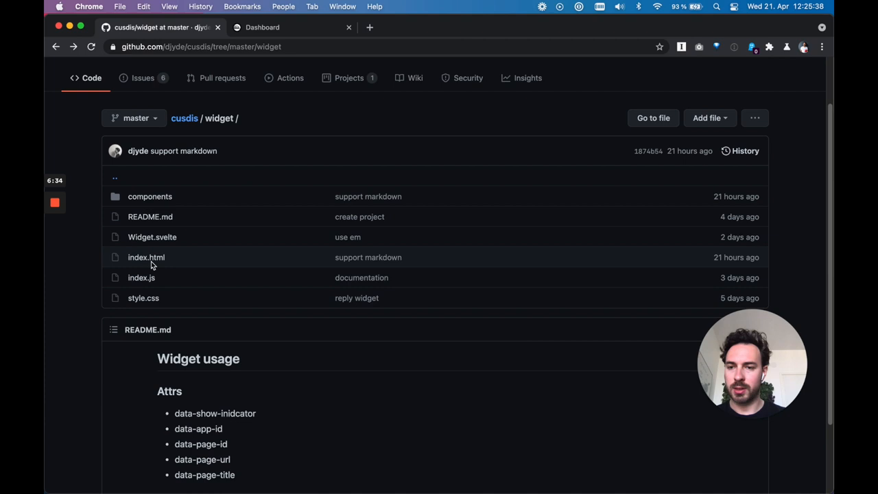
click(146, 258)
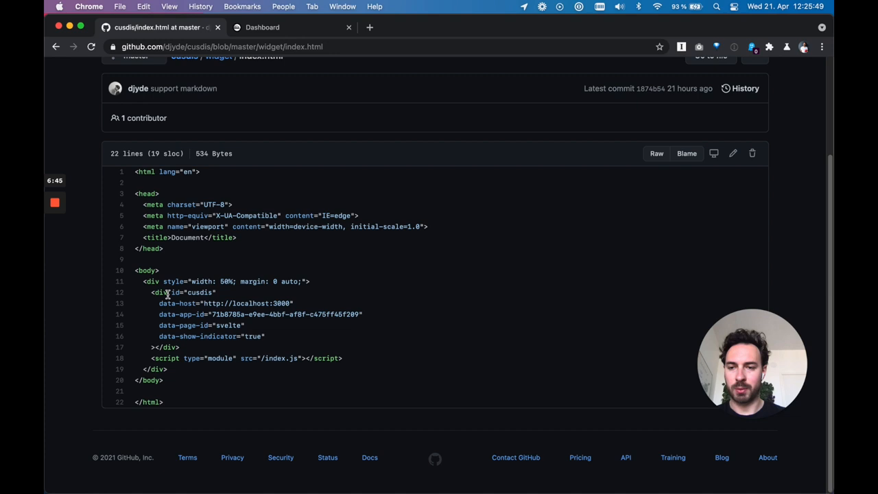
drag(159, 293, 343, 358)
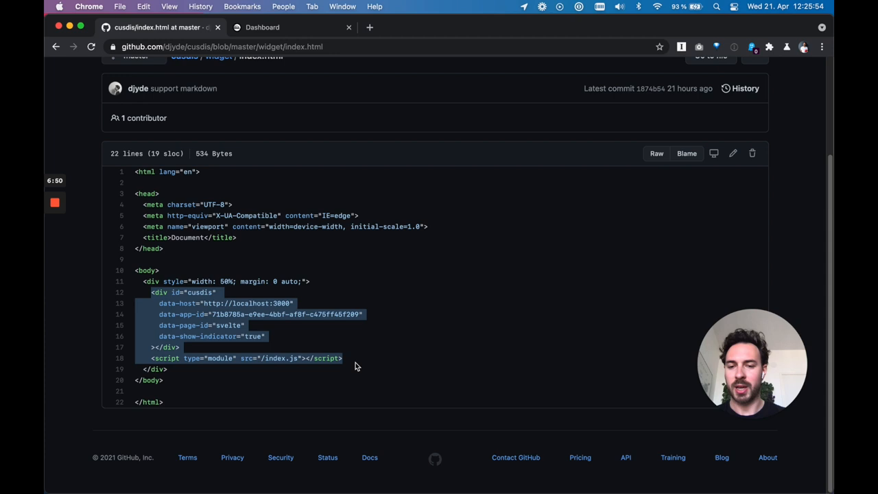
mouse_move(358, 368)
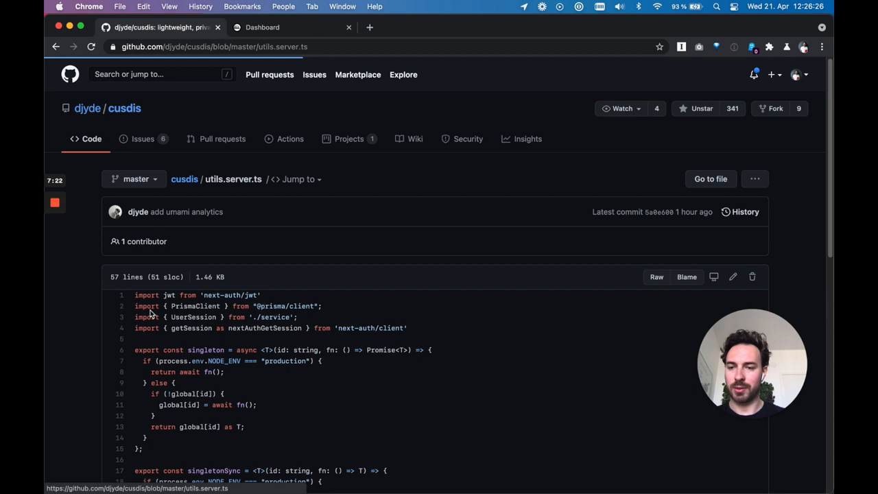
Browse pages/api/comment in djyde/cusdis and open the [commentId].ts route file.
scroll(down, 3)
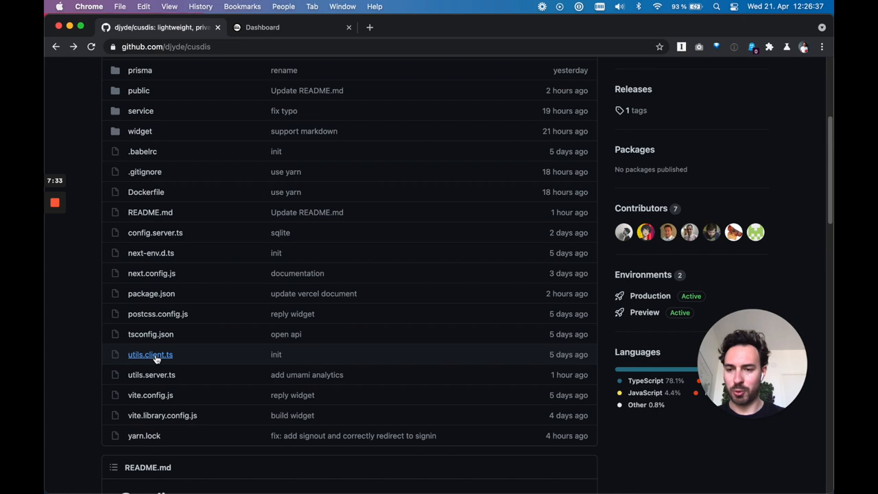
scroll(down, 3)
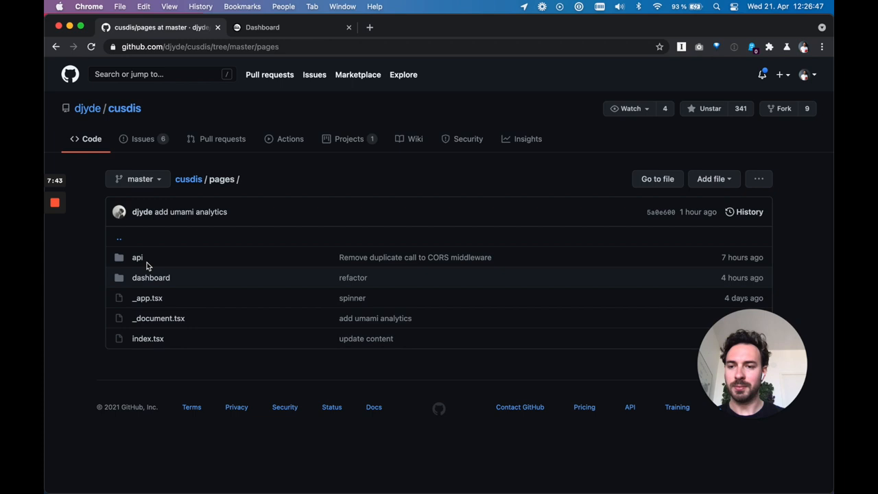
click(137, 258)
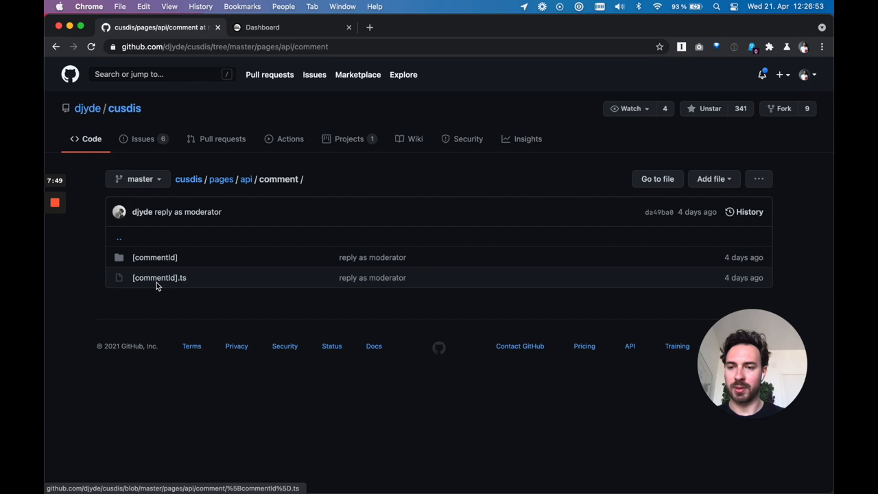
click(124, 107)
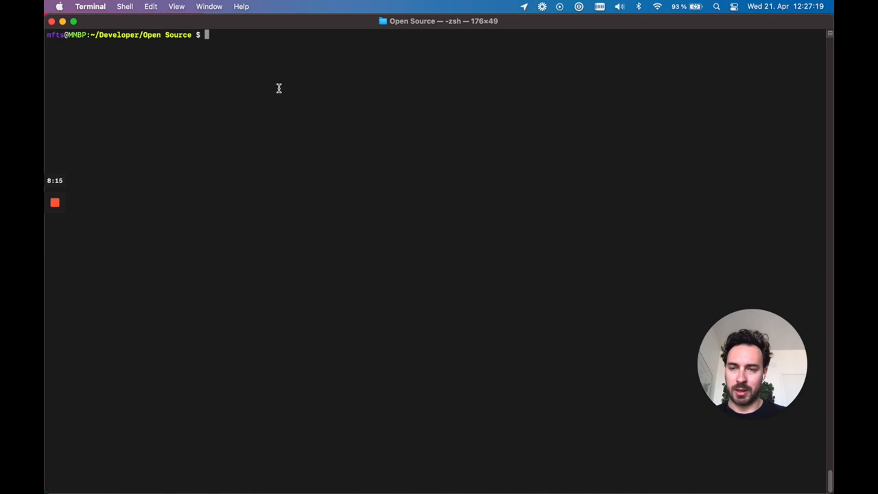
text(git clone git@github.com:mfts/cusdis.git cusdis-m)
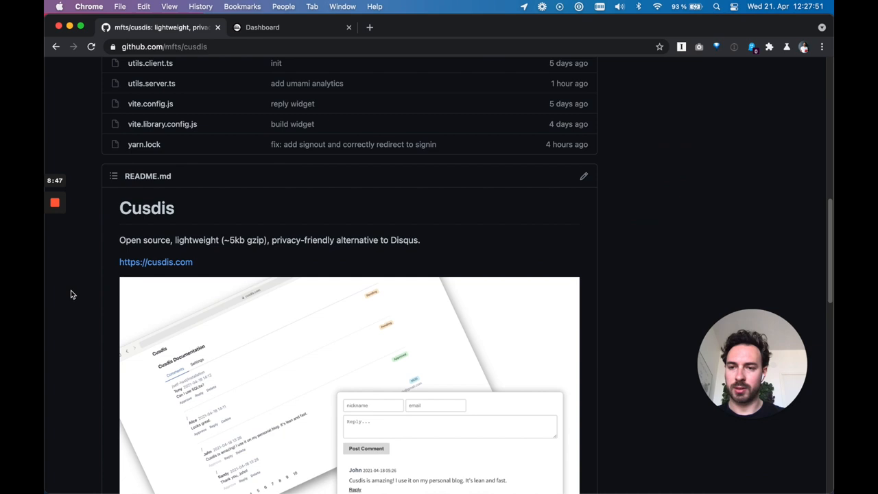
Read the Cusdis docs' Self host and Vercel deployment guide, then return to the fork tab.
scroll(down, 3)
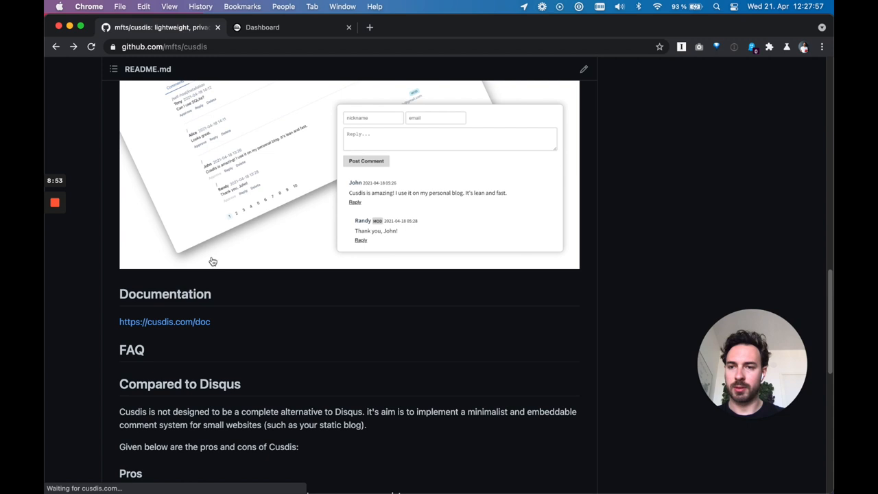
click(165, 321)
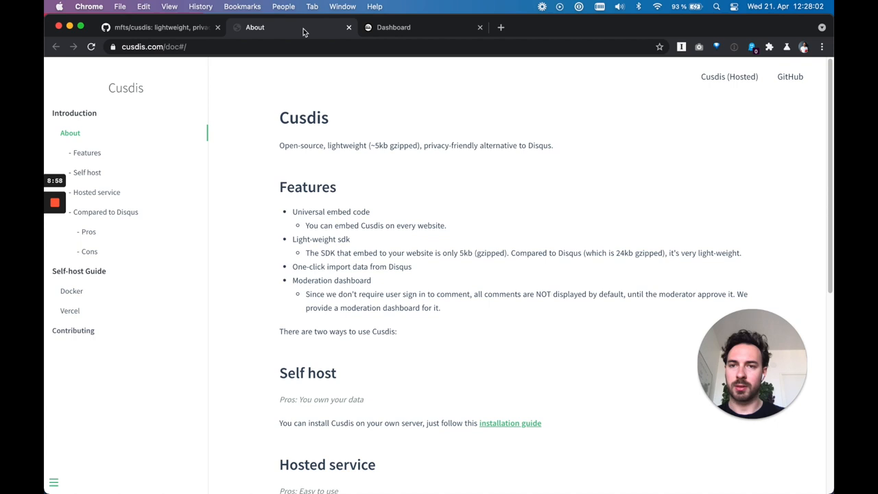
click(88, 173)
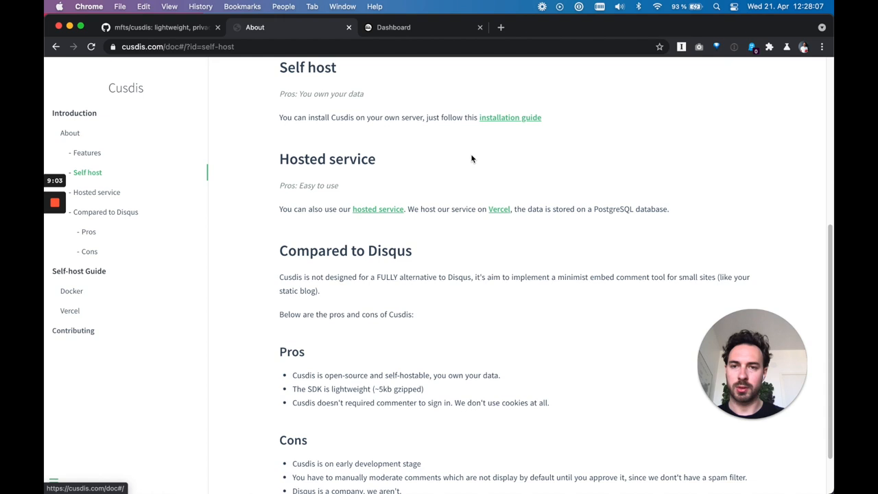
click(88, 152)
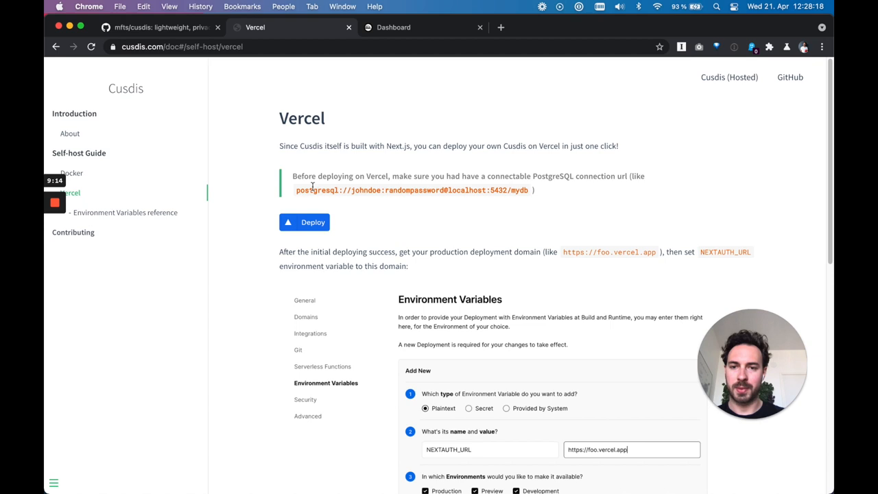
scroll(down, 3)
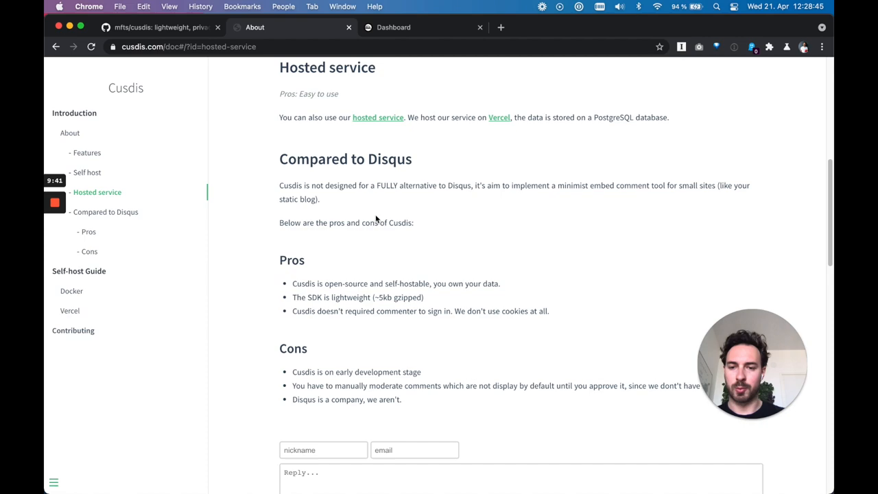
click(162, 28)
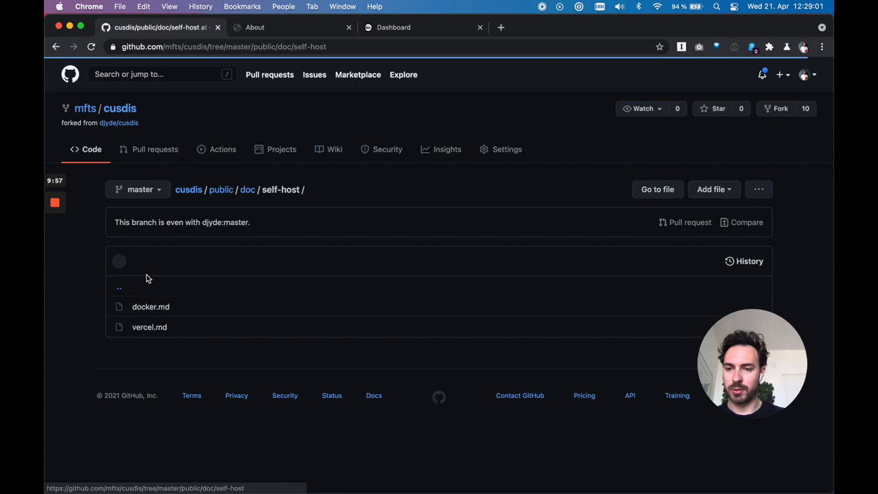
Browse the fork's public/doc/self-host folder listing docker.md and vercel.md.
click(247, 190)
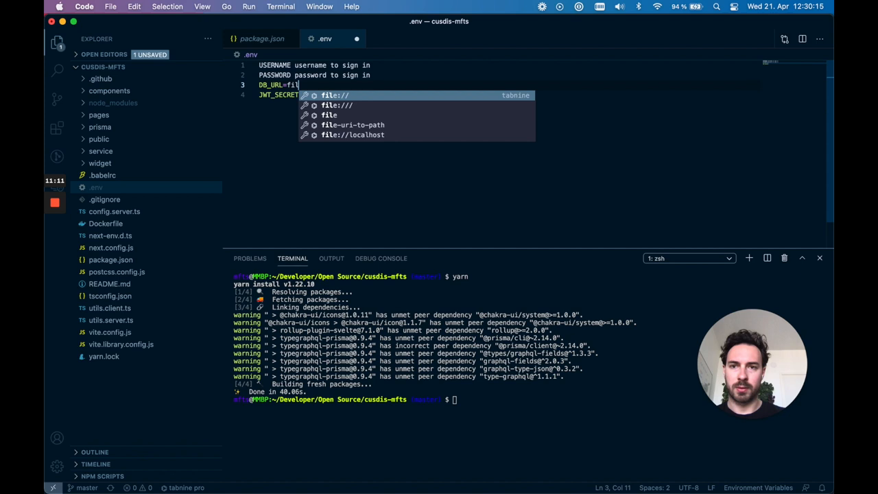
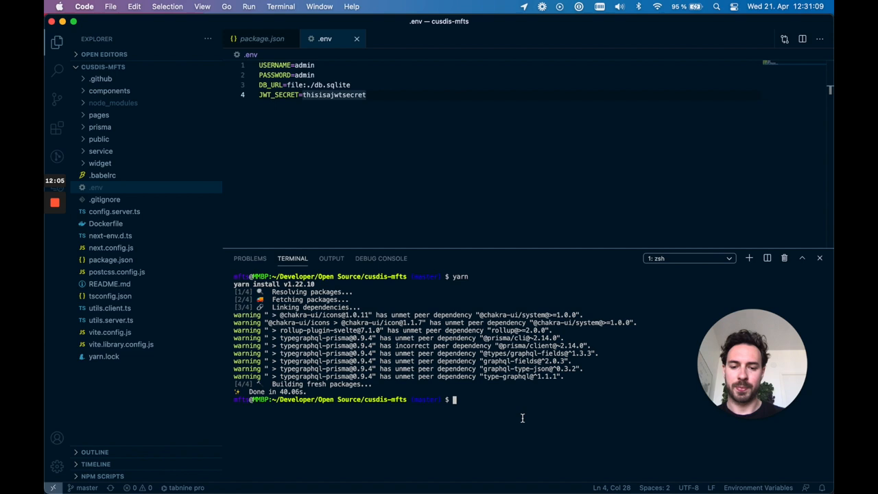
Start the Cusdis dev server with yarn dev and load the docs at localhost:3000.
text(yarn dev)
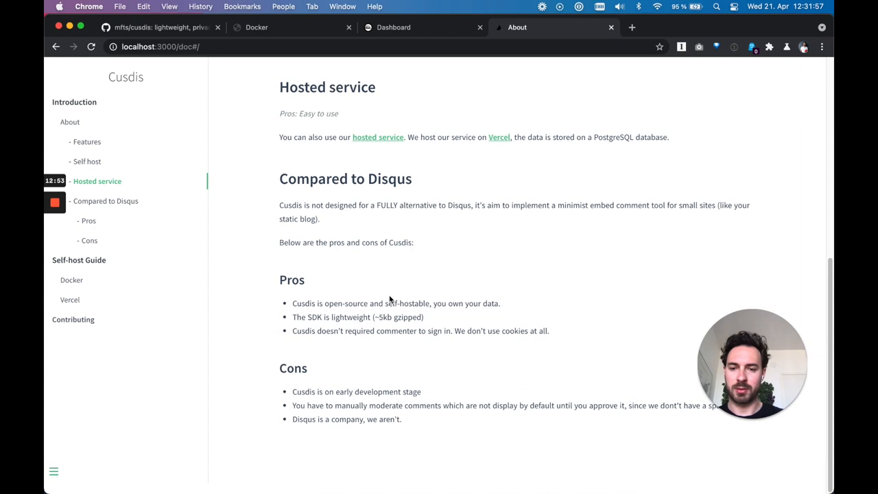
Try the local Cusdis dashboard link, which logs a NEXTAUTH_URL warning in the terminal.
click(68, 299)
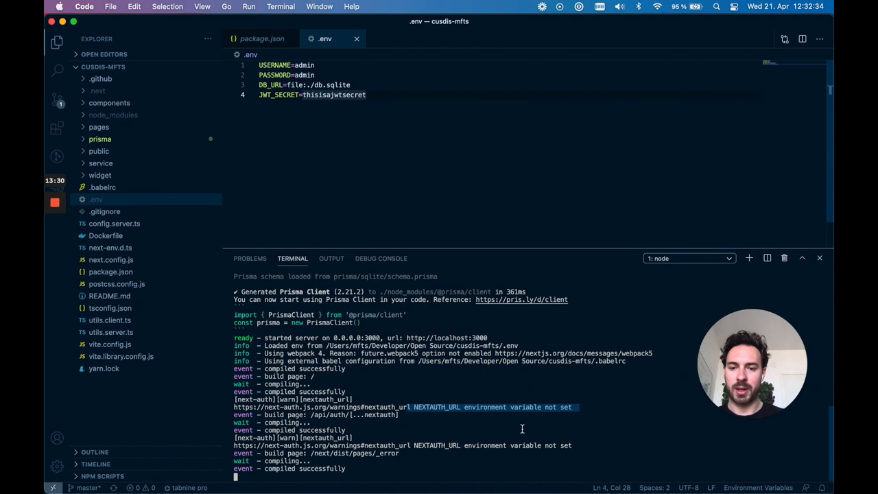
click(260, 38)
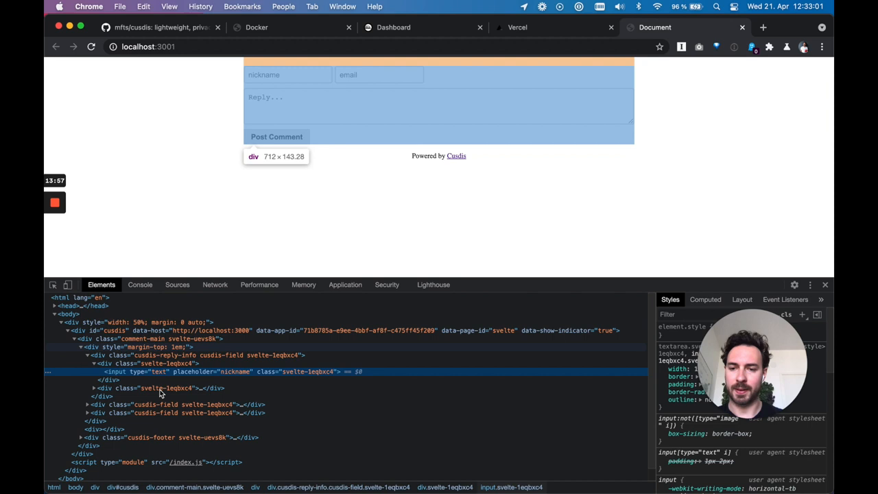
mouse_move(245, 330)
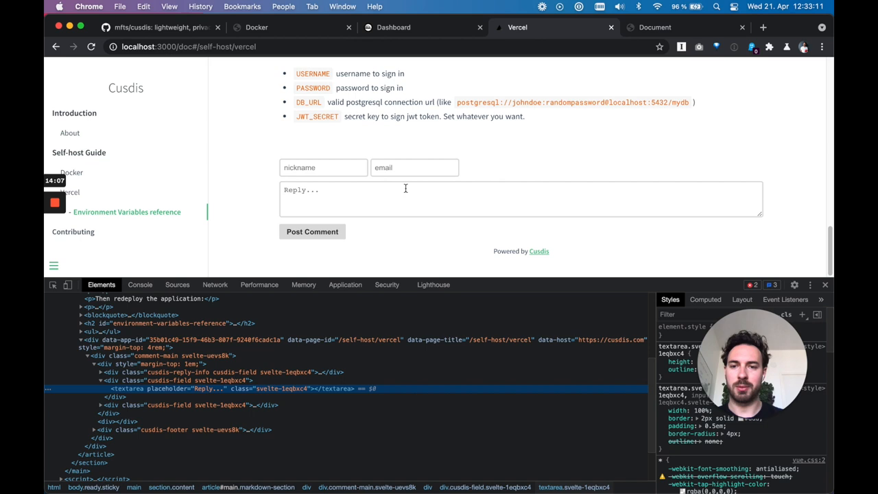
Navigate to localhost:3000/dashboard to reach the local Cusdis sign-in page.
scroll(up, 3)
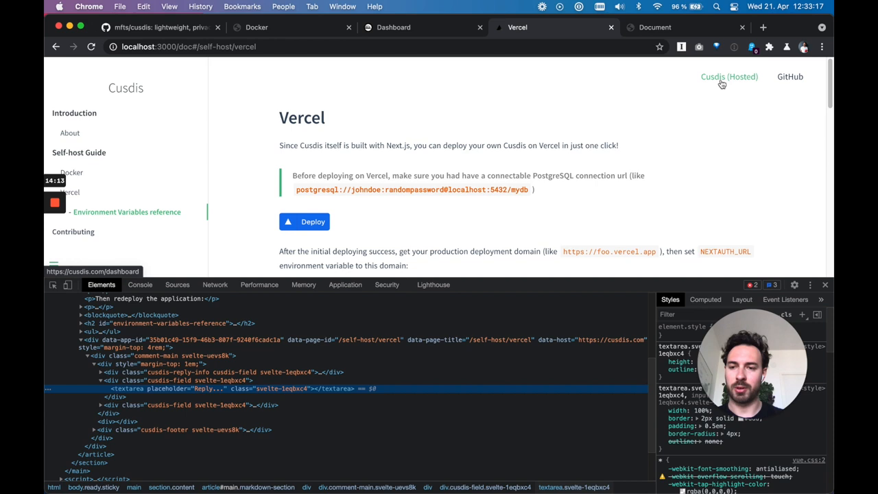
text(localhost:3000/dashboard)
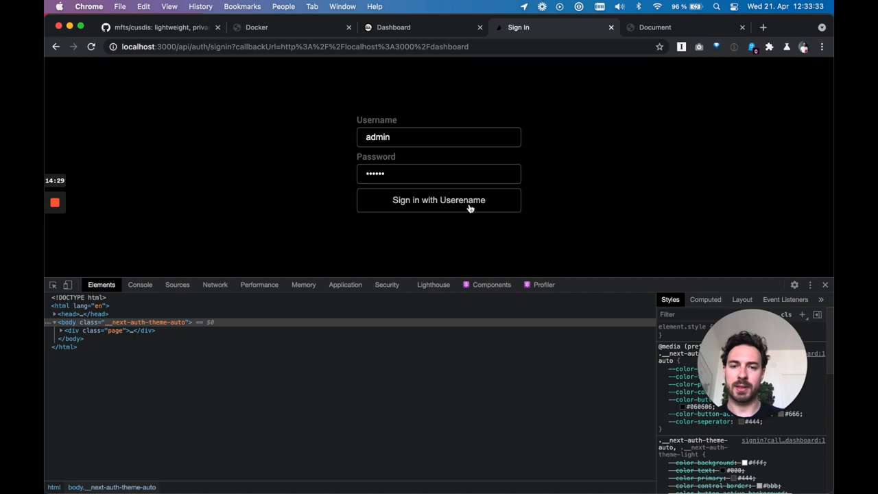
Sign in as admin and add a new website project titled Localhost.
click(439, 200)
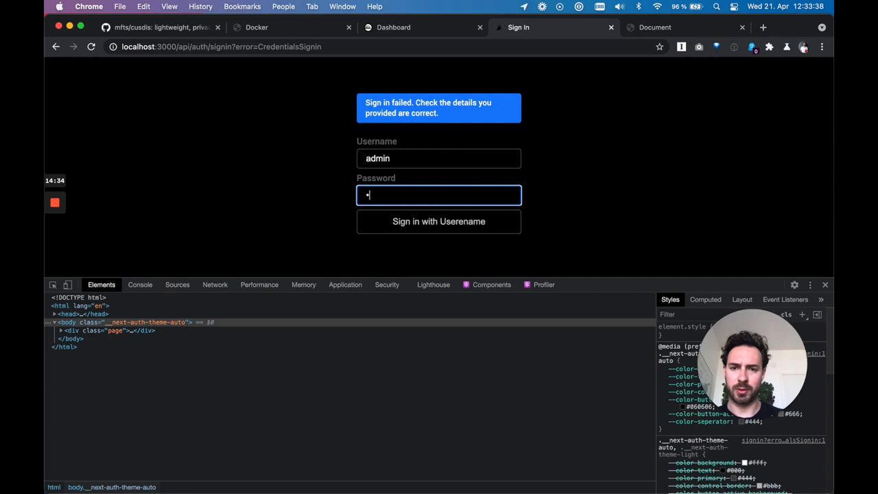
click(439, 221)
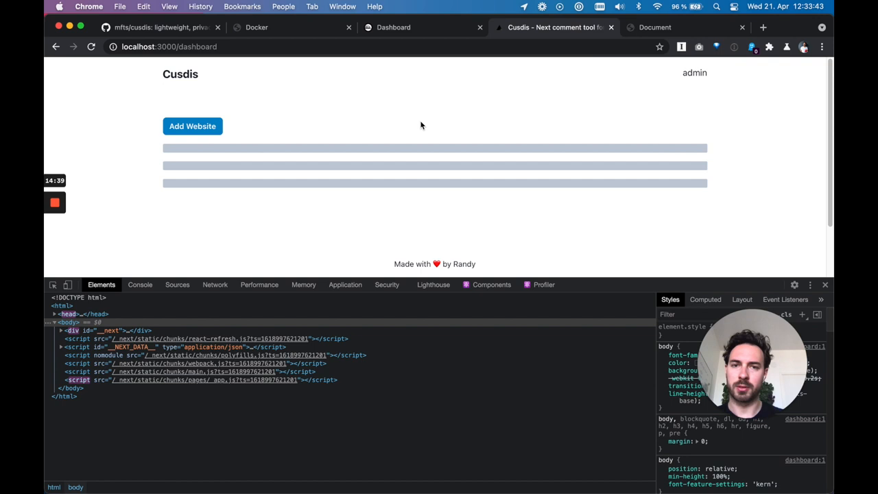
click(192, 126)
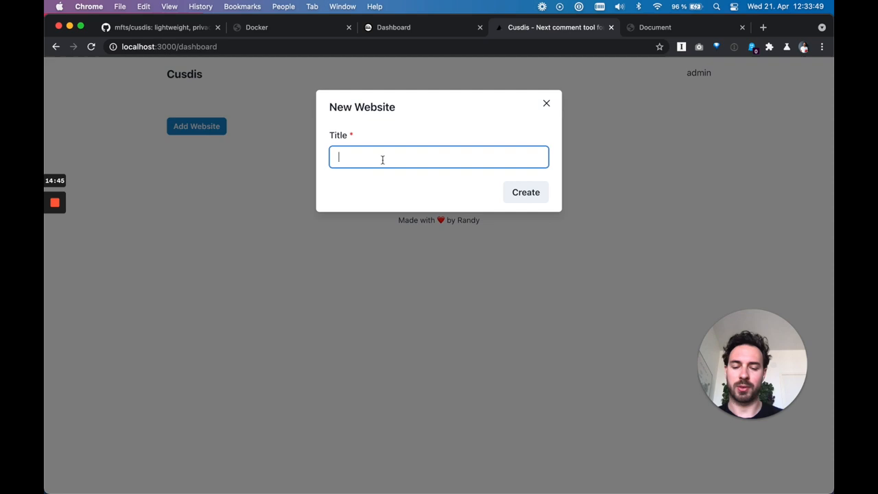
click(526, 193)
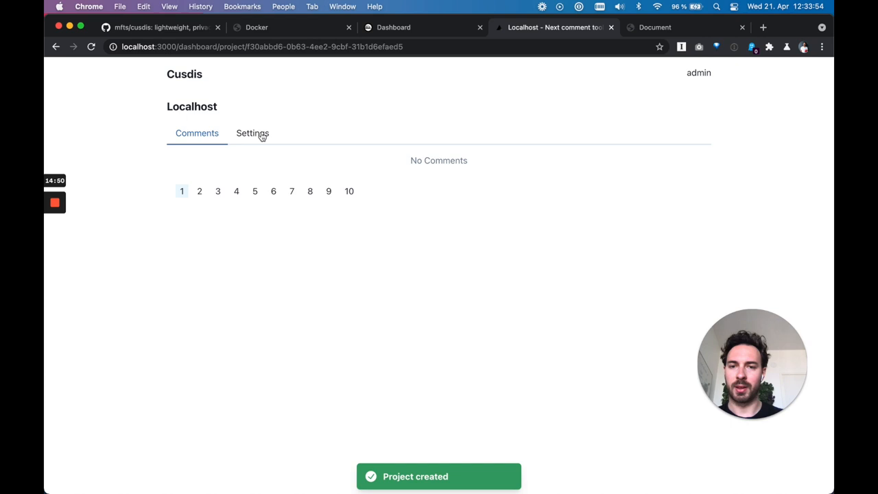
View the Localhost project's settings and select its embed script snippet.
click(253, 133)
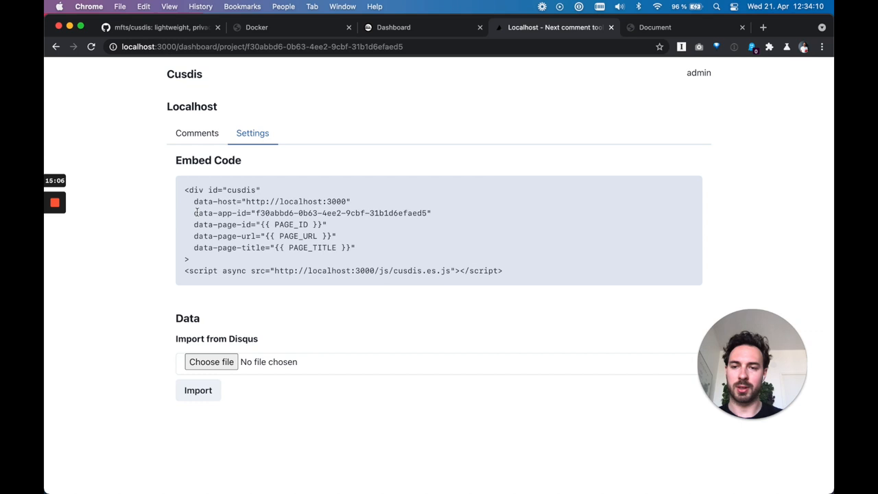
drag(194, 225, 355, 247)
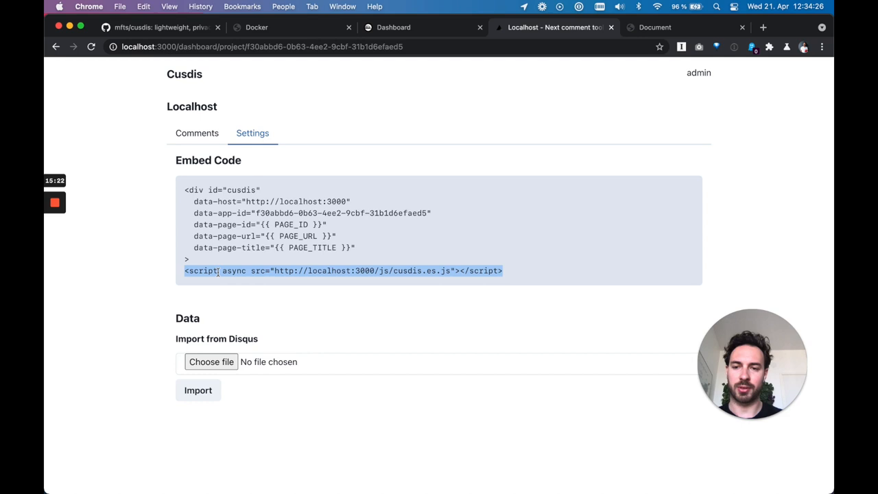
click(505, 270)
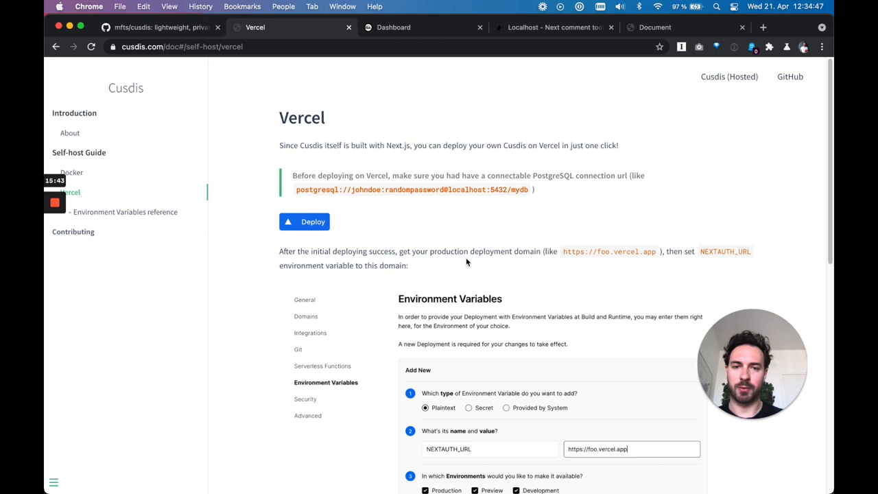
Start the one-click Cusdis deployment on Vercel from the self-host guide.
click(305, 221)
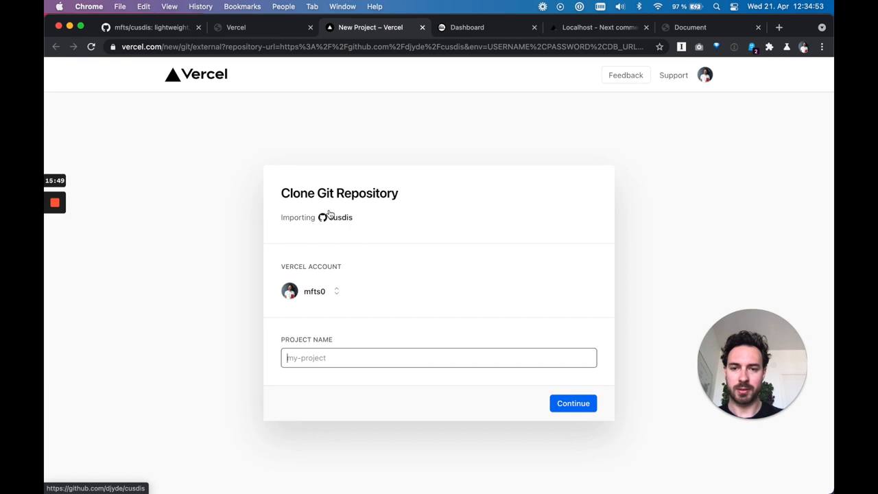
Name the Vercel project cusdis and create a new Git repository cusdis-new for it.
text(cusdis)
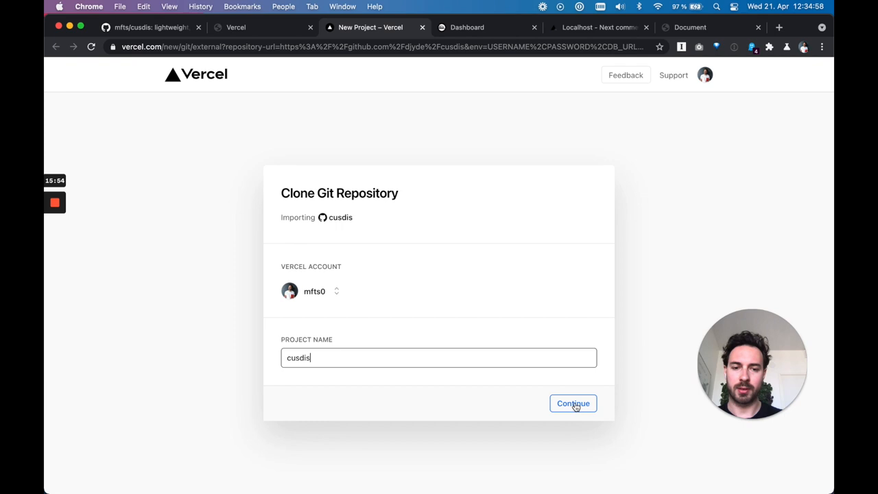
click(574, 403)
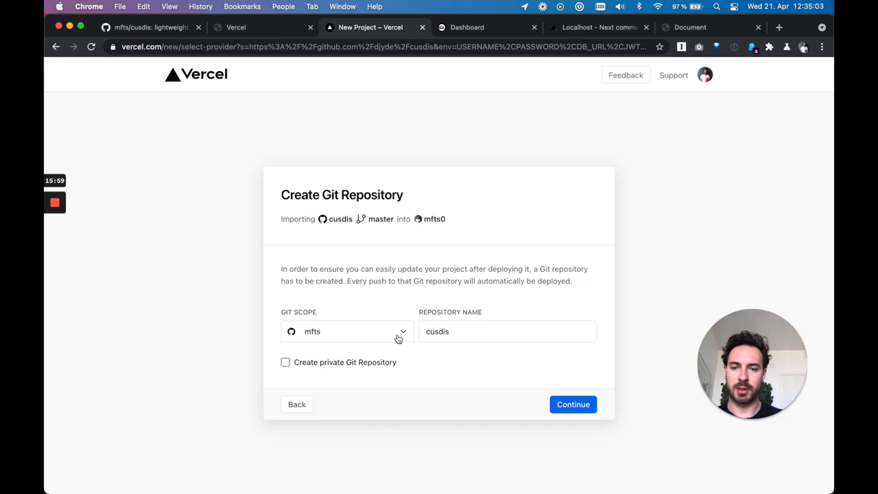
click(574, 403)
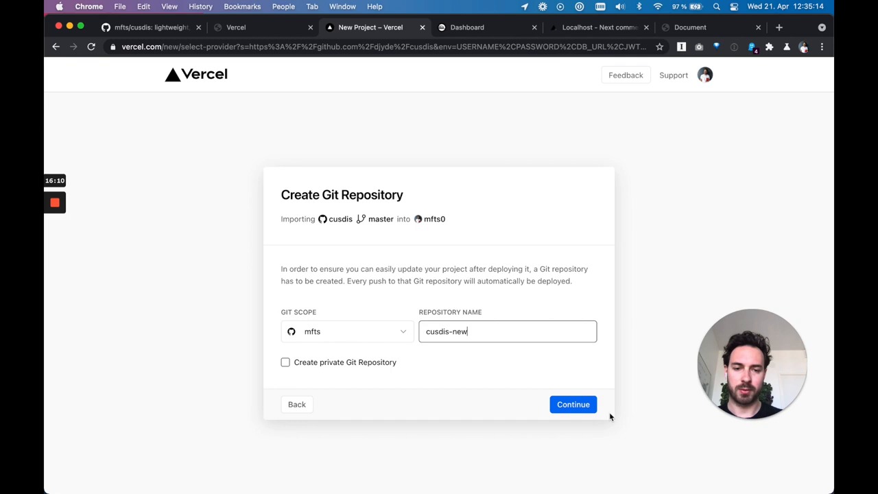
click(573, 403)
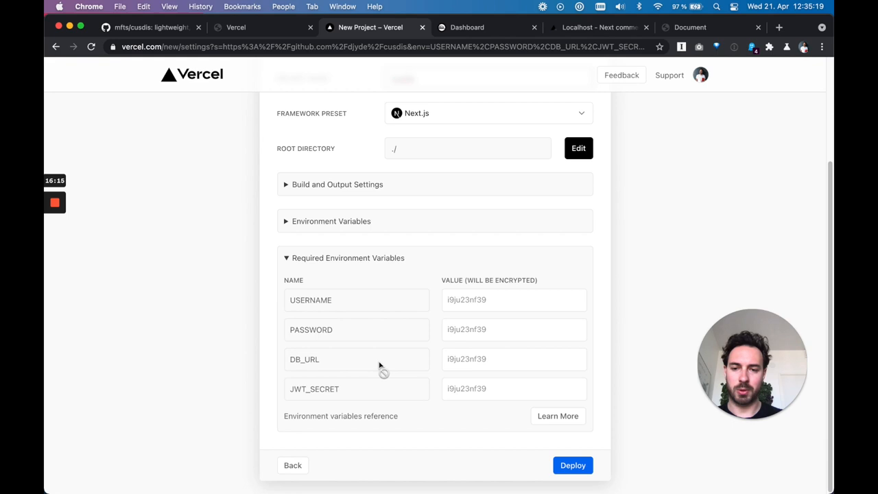
mouse_move(597, 27)
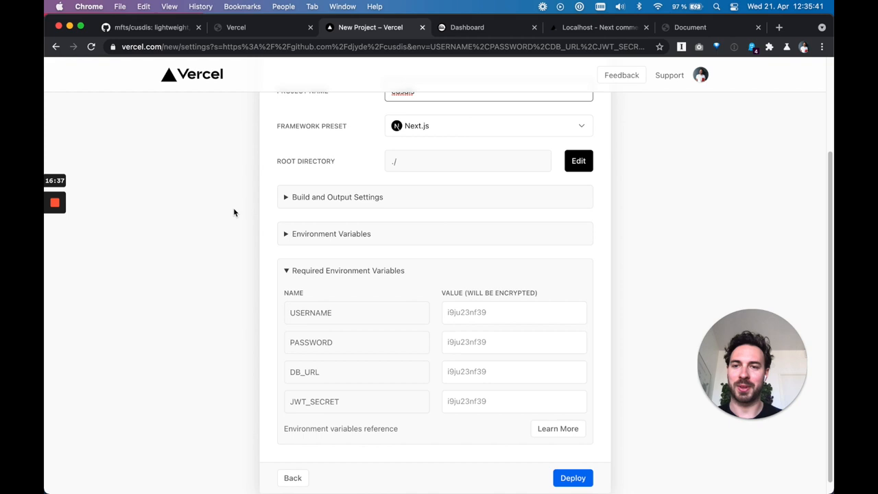
Review the Next.js preset and required variables USERNAME, PASSWORD, DB_URL, JWT_SECRET.
scroll(down, 3)
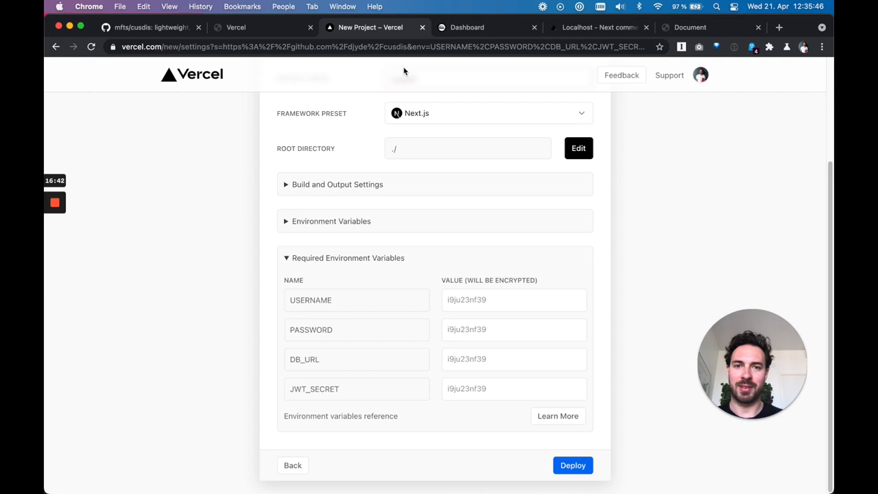
mouse_move(467, 27)
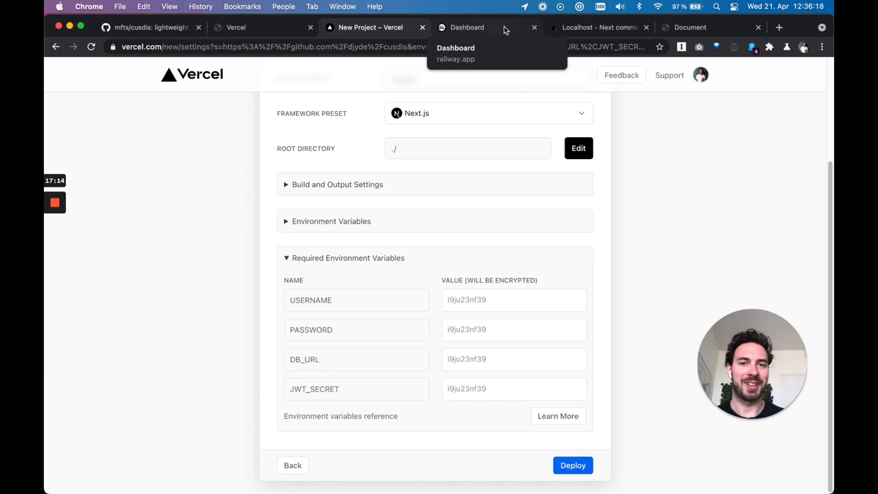
mouse_move(315, 370)
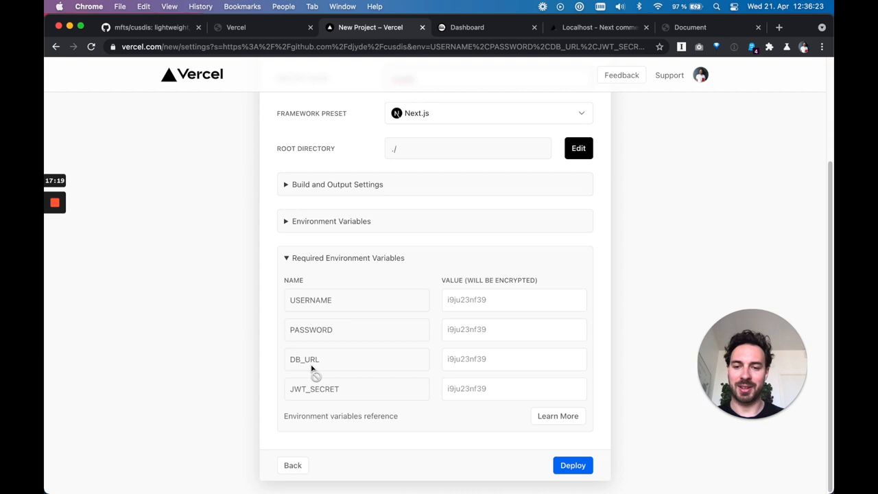
Create a Railway project with PostgreSQL and show its variables including DATABASE_URL.
click(467, 28)
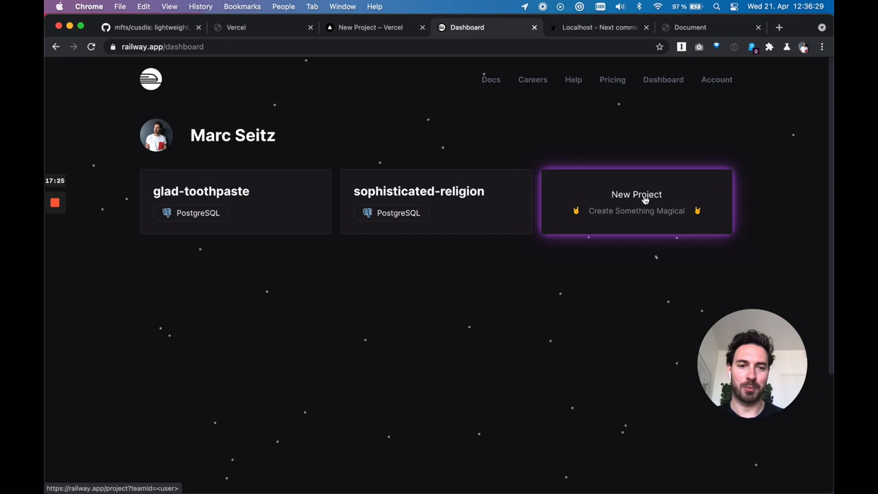
click(636, 201)
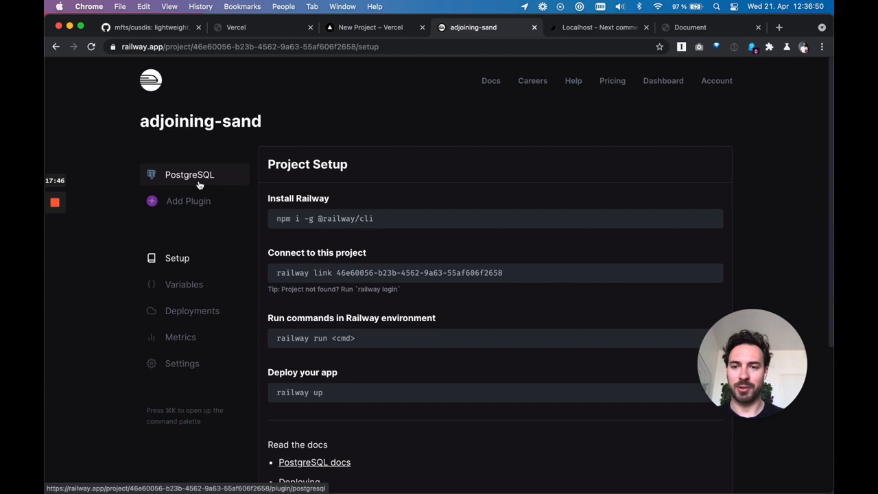
click(189, 175)
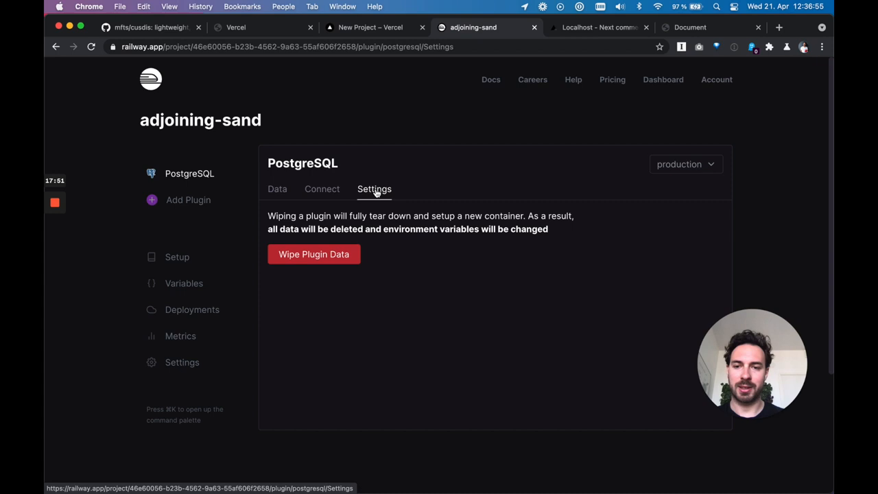
click(184, 283)
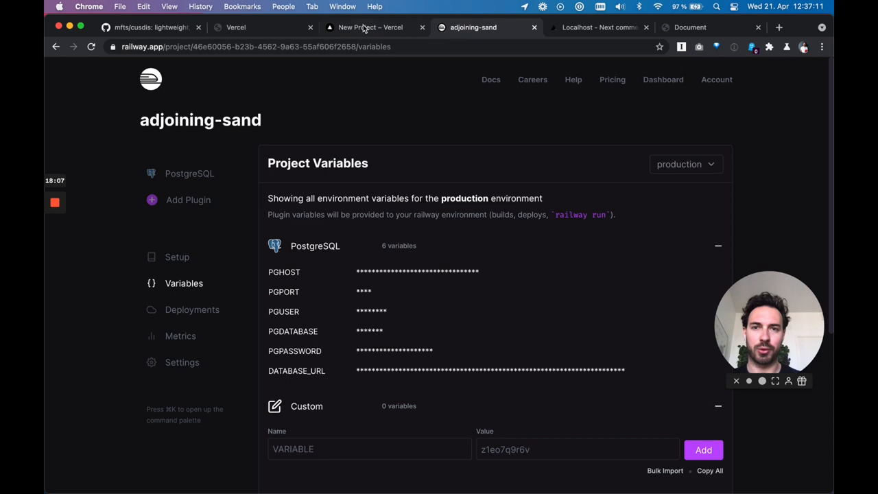
click(370, 28)
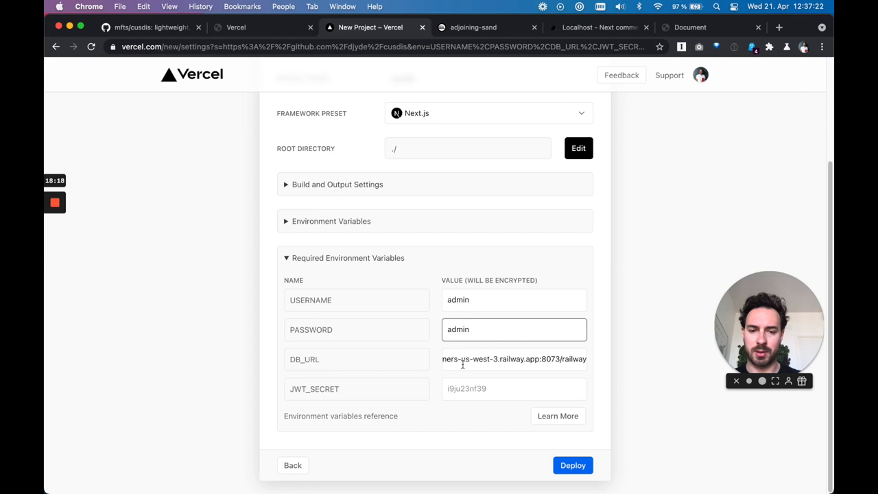
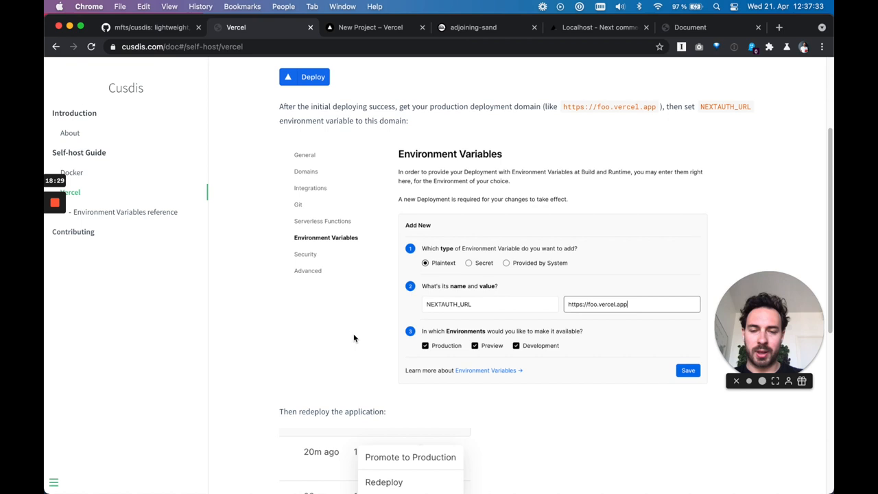
Deploy the cusdis project on Vercel and watch its build log run Prisma migrations.
click(371, 27)
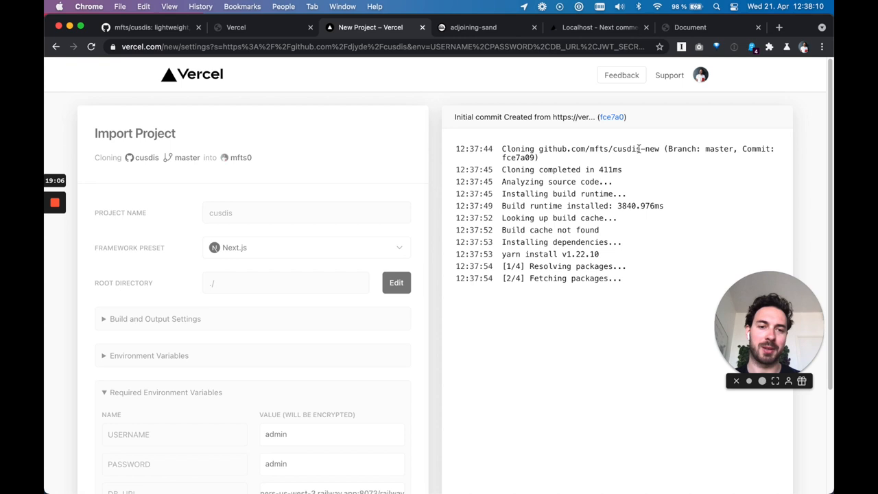
mouse_move(567, 162)
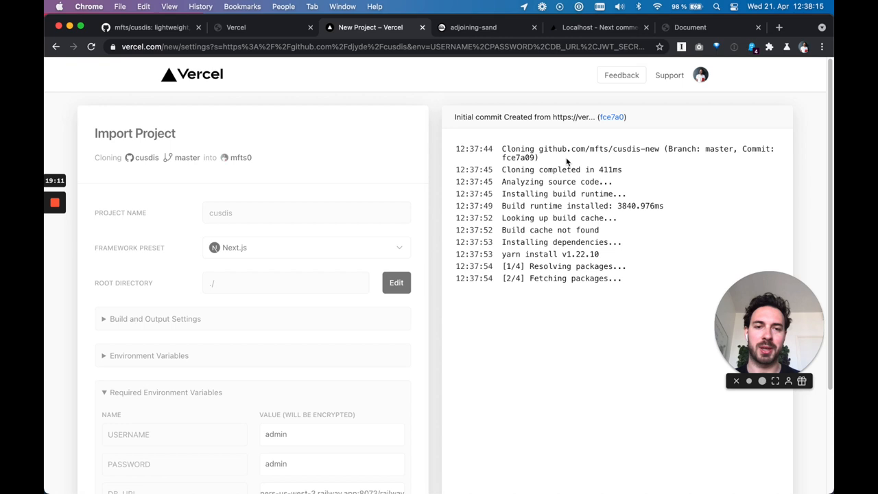
mouse_move(613, 150)
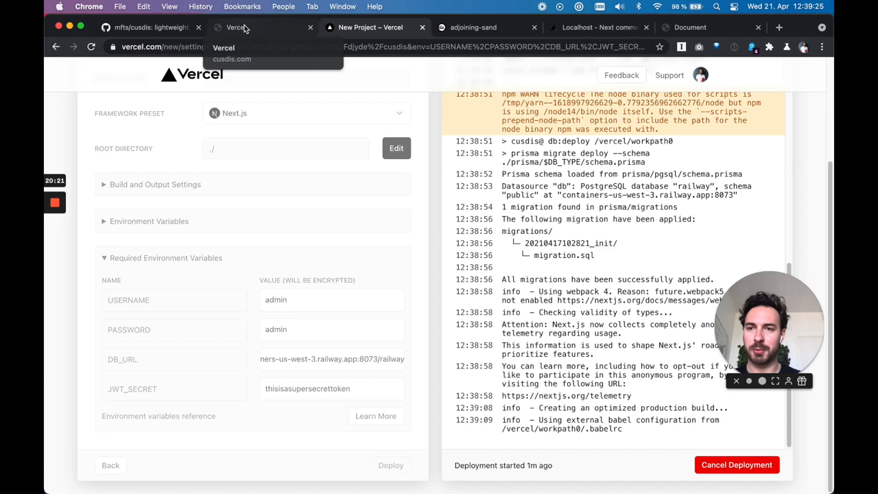
Read the Cusdis contributing guide's dev-server setup on GitHub, then return to the Vercel deployment log.
click(151, 27)
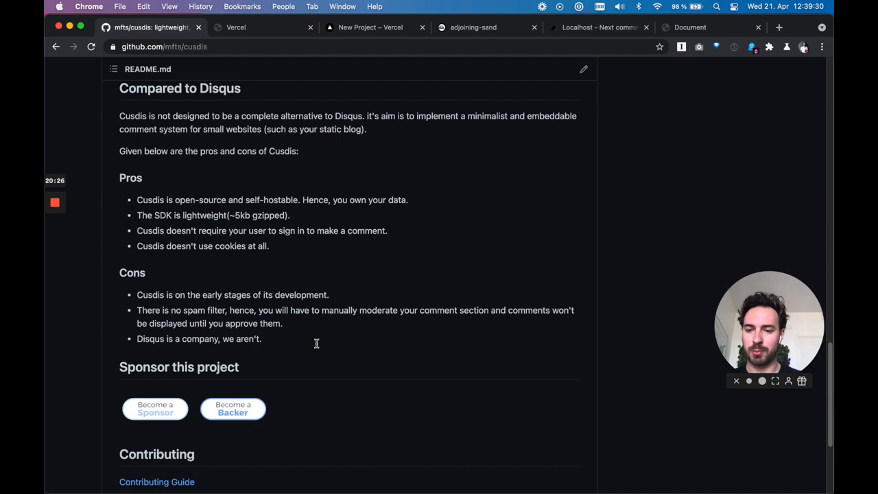
scroll(down, 3)
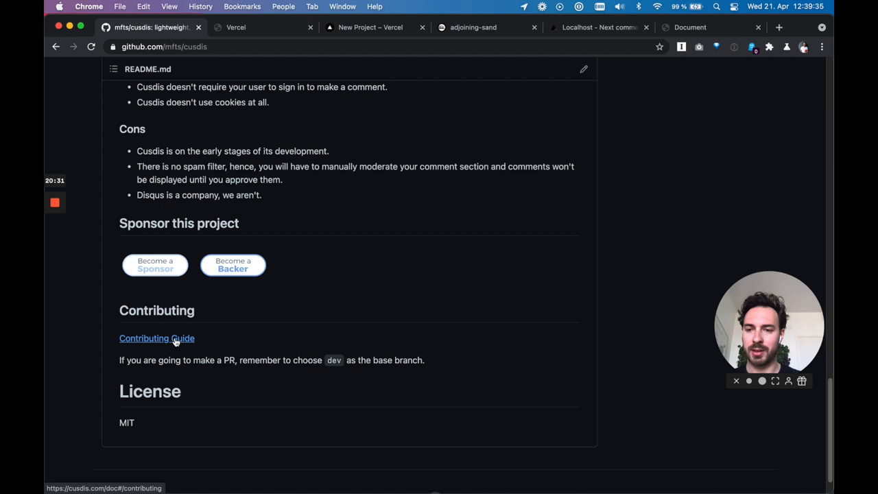
click(157, 338)
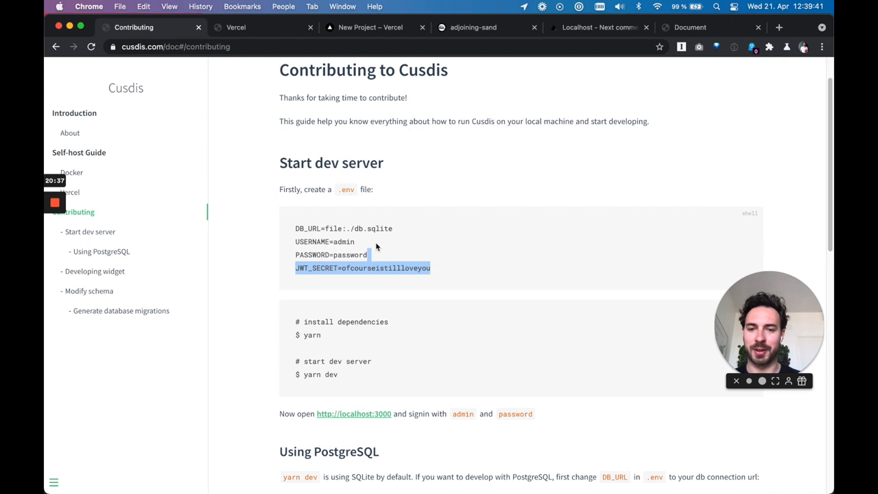
scroll(down, 3)
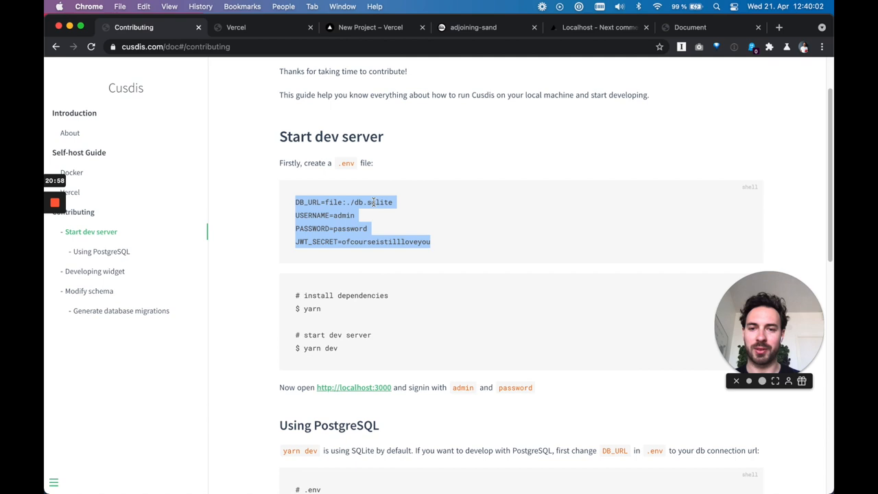
scroll(down, 3)
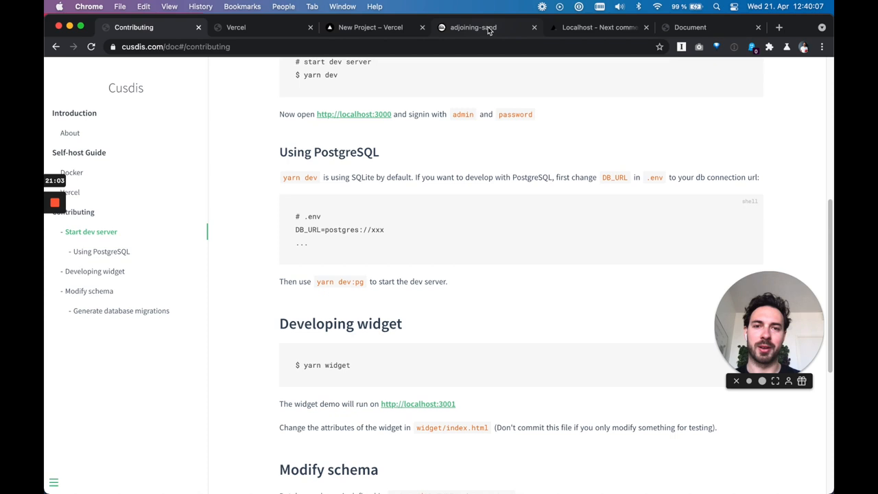
click(370, 27)
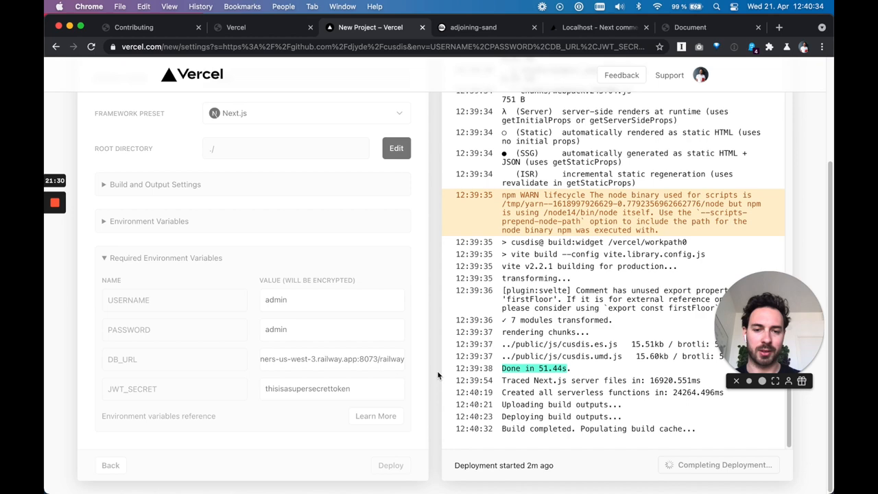
View the adjoining-sand Railway PostgreSQL tables, including accounts, comments and users.
click(473, 27)
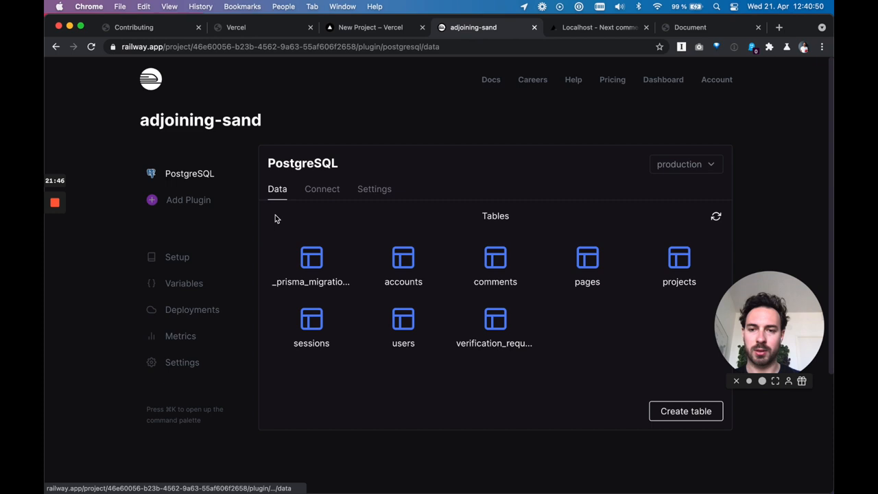
mouse_move(370, 27)
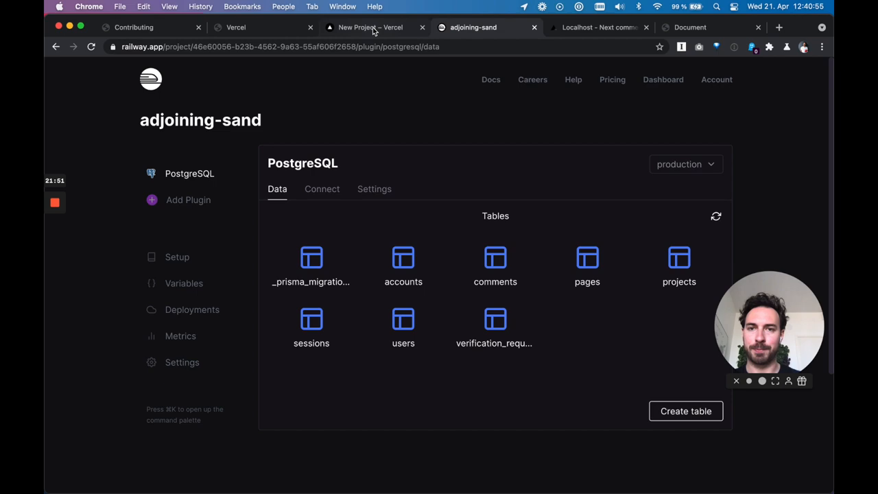
Copy the cusdis production deployment's address from the Vercel project overview.
click(370, 27)
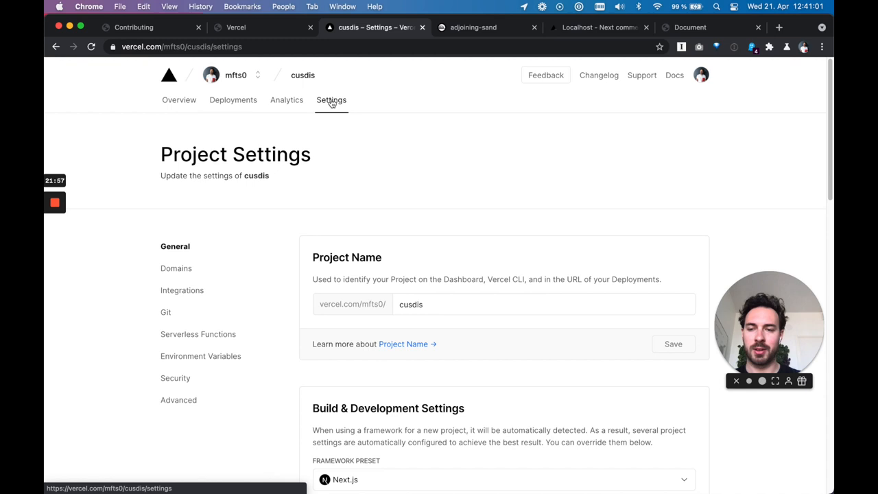
click(201, 357)
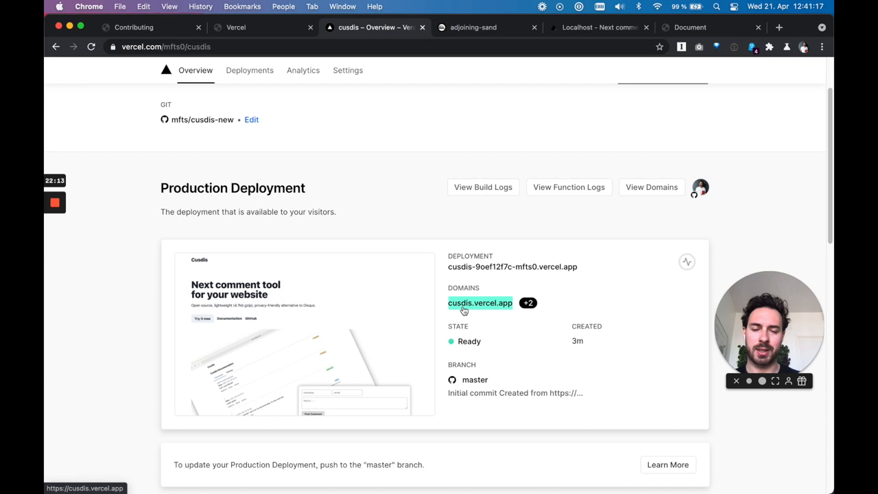
right_click(501, 266)
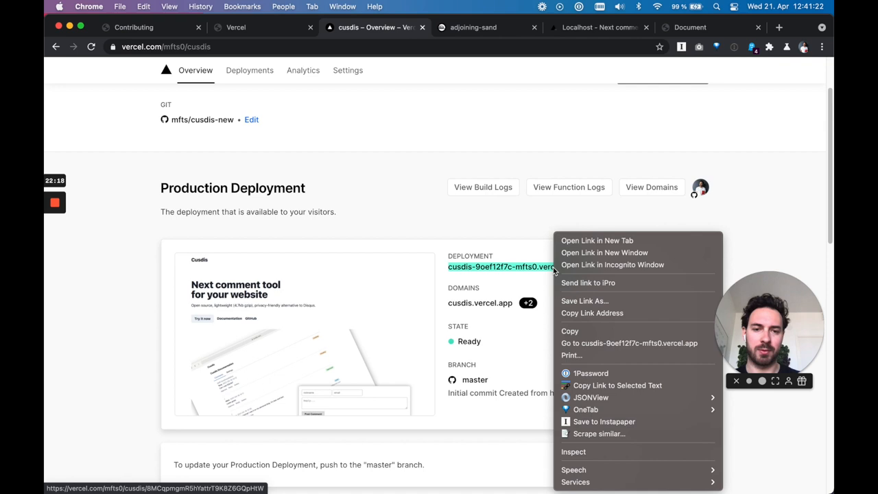
click(471, 310)
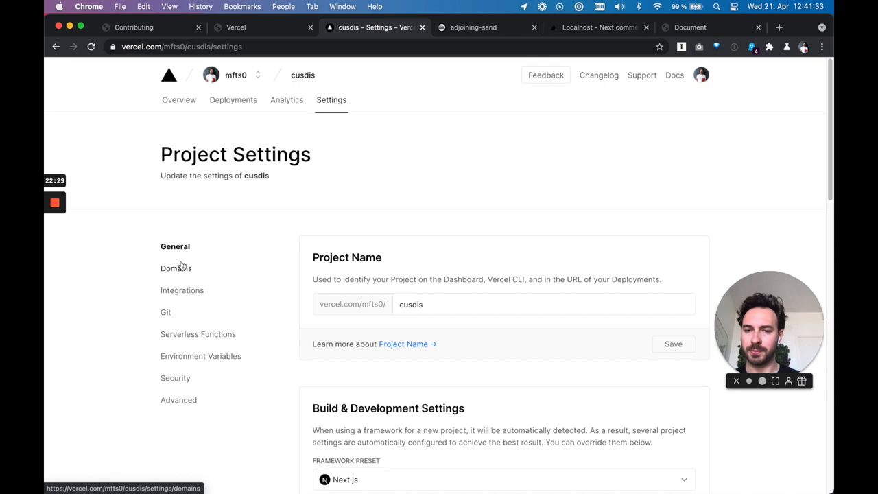
Save a NEXTAUTH_URL environment variable mapped to the system value VERCEL_URL for all environments.
click(201, 356)
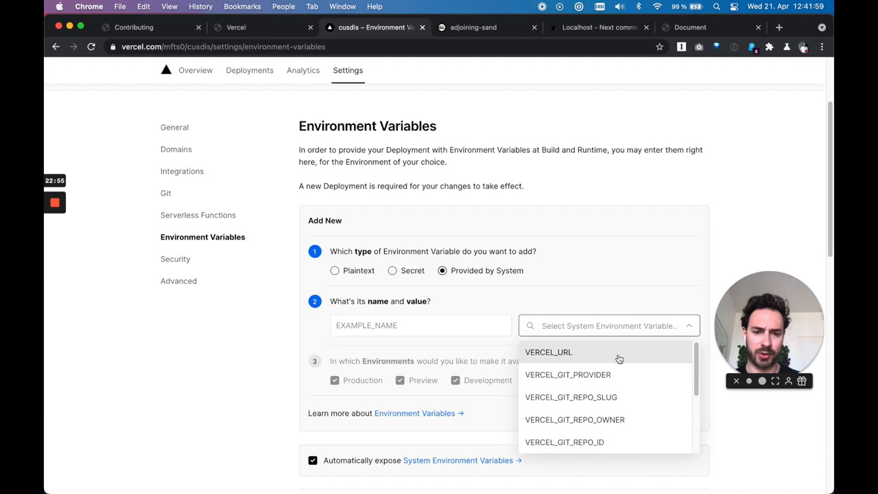
click(549, 352)
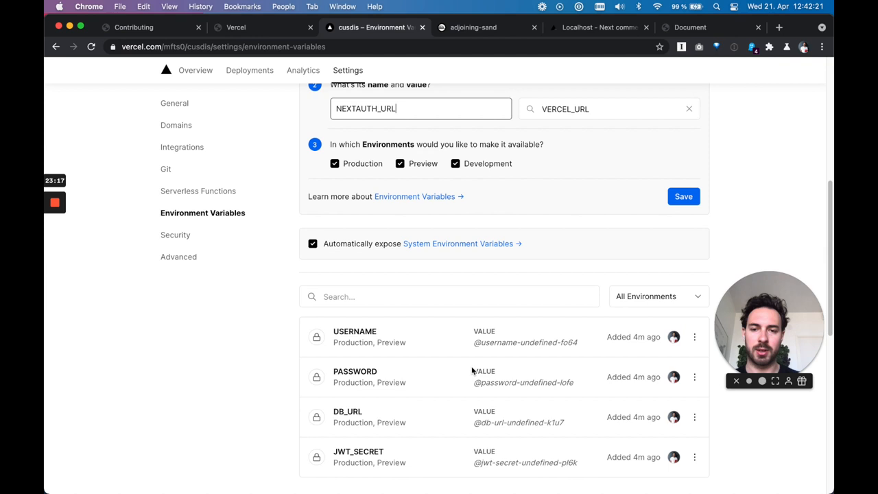
click(683, 196)
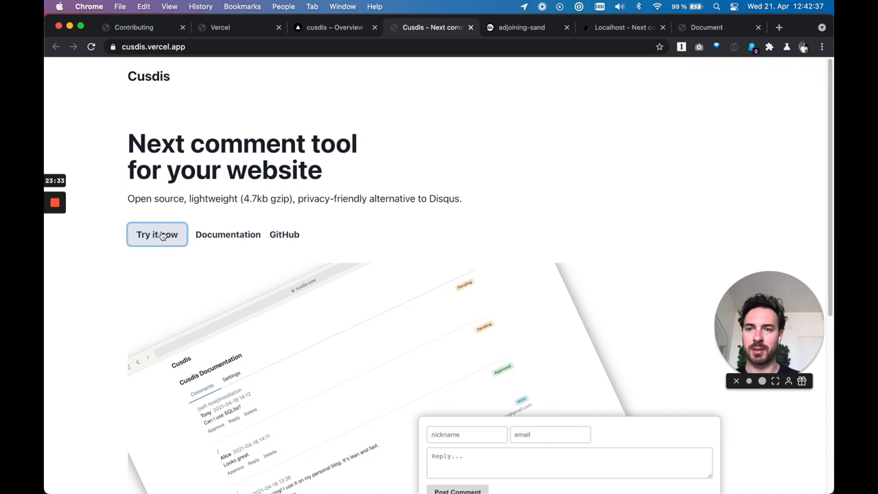
Proceed from the deployed cusdis.vercel.app landing page via Try it now toward sign-in.
click(157, 233)
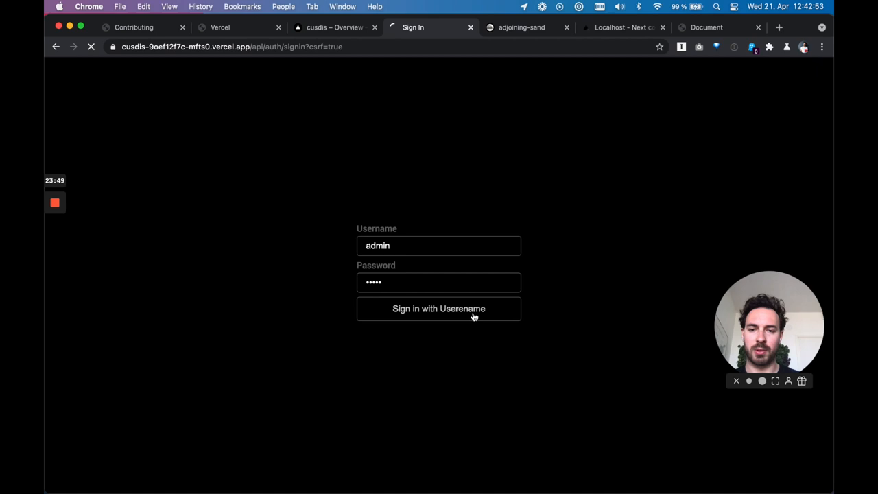
Sign in to the deployed Cusdis instance with the admin username and password.
click(439, 308)
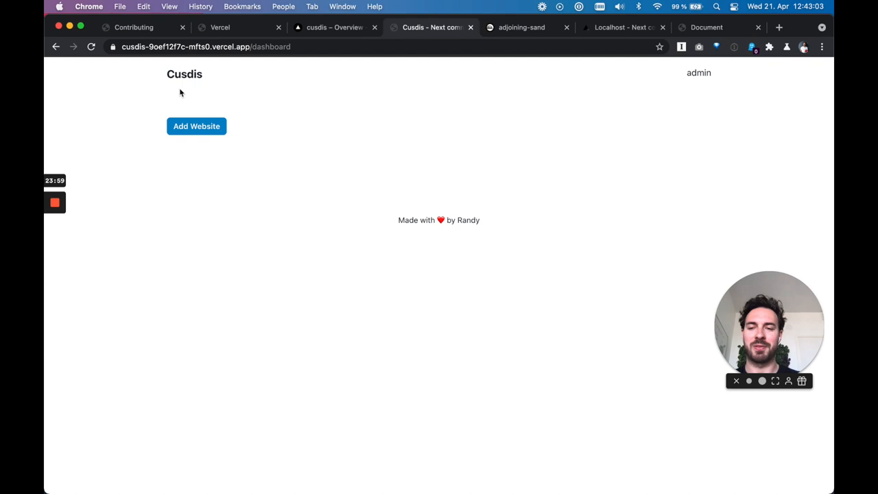
Start adding a new website in Cusdis with the Title field focused.
click(197, 126)
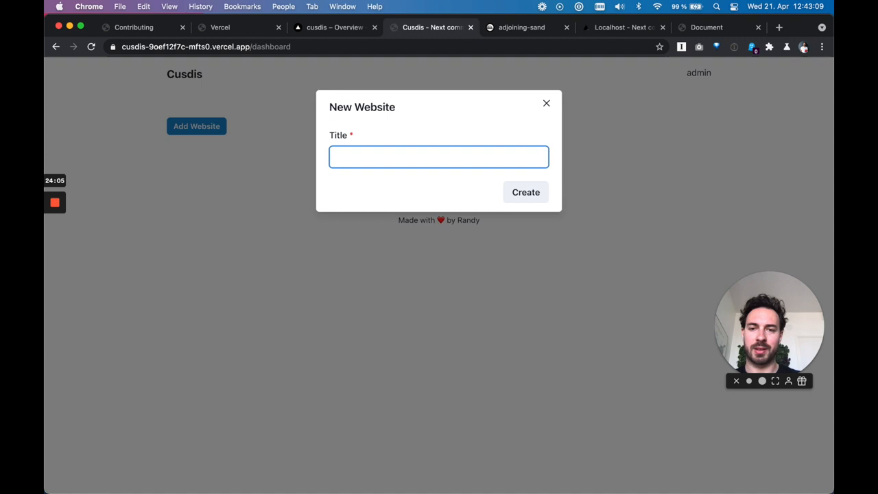
click(525, 192)
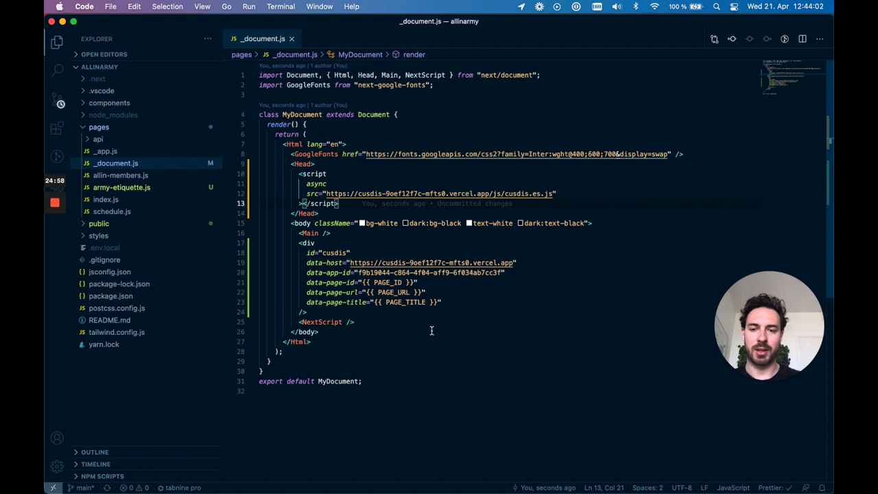
Review _document.js with the Cusdis script and div embed, and expand the public folder.
scroll(down, 3)
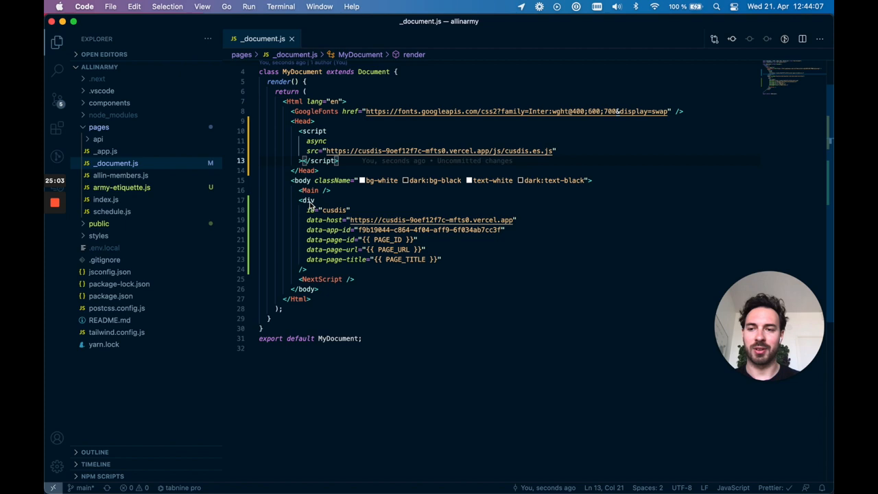
click(98, 222)
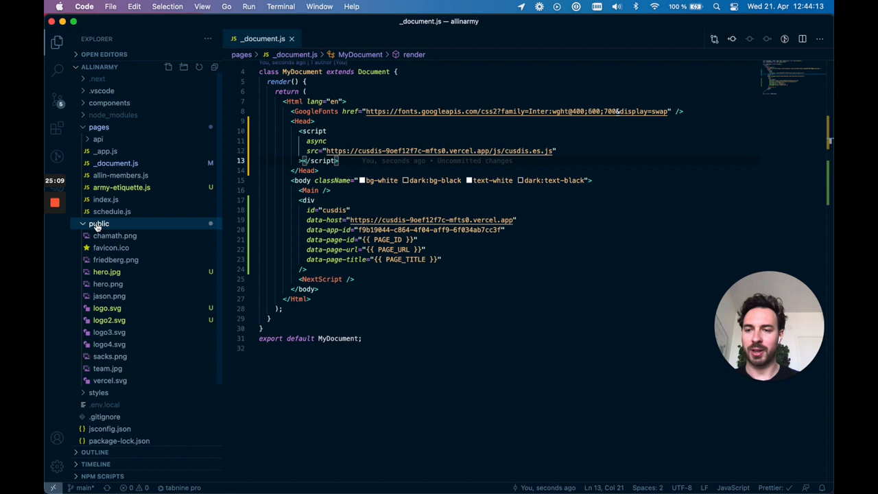
click(98, 222)
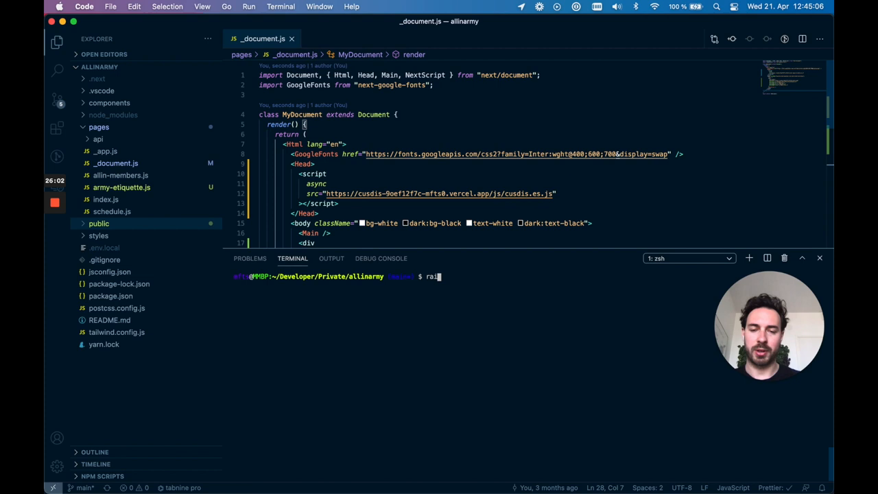
Run the dev server command in the terminal so localhost:3000 starts loading.
key(Enter)
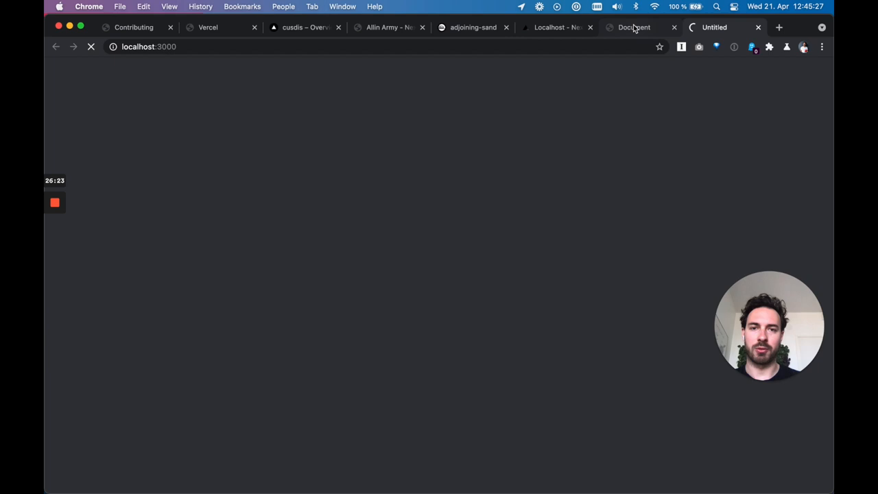
Post the comment 'Hello from cusdis!' through the local site's Cusdis widget, which reports it awaits approval.
click(390, 28)
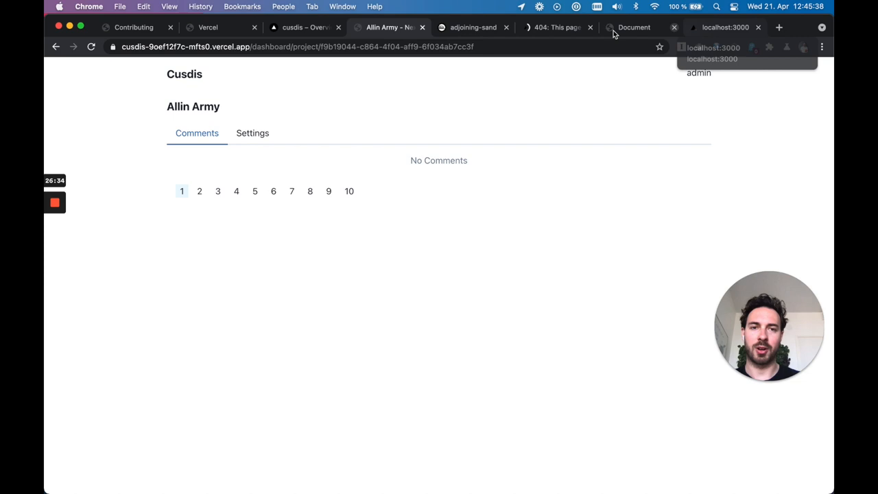
click(714, 27)
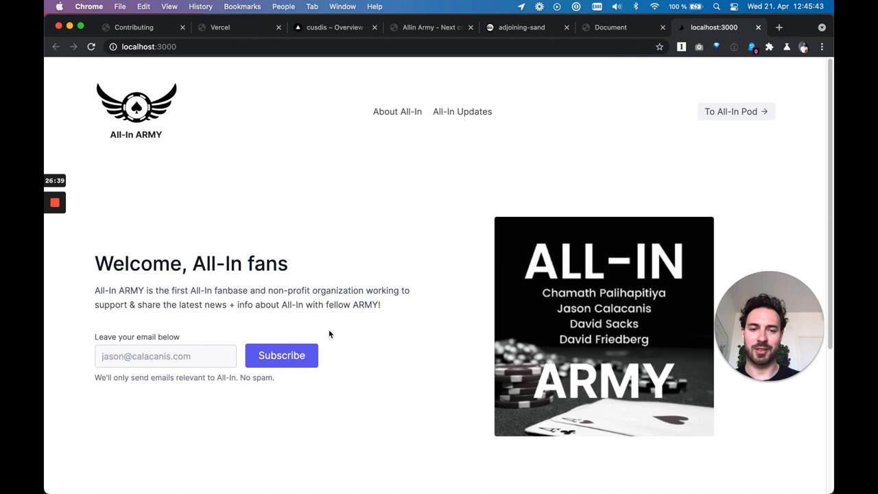
scroll(down, 3)
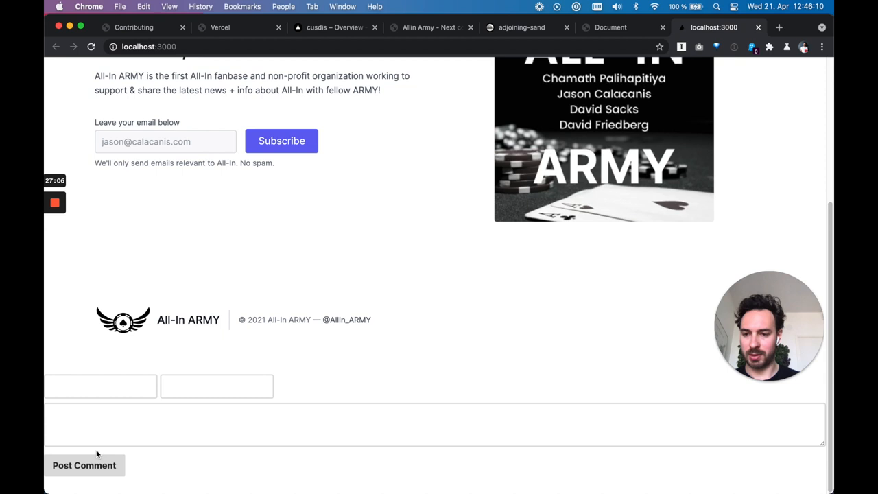
text(Hello from cusdis!)
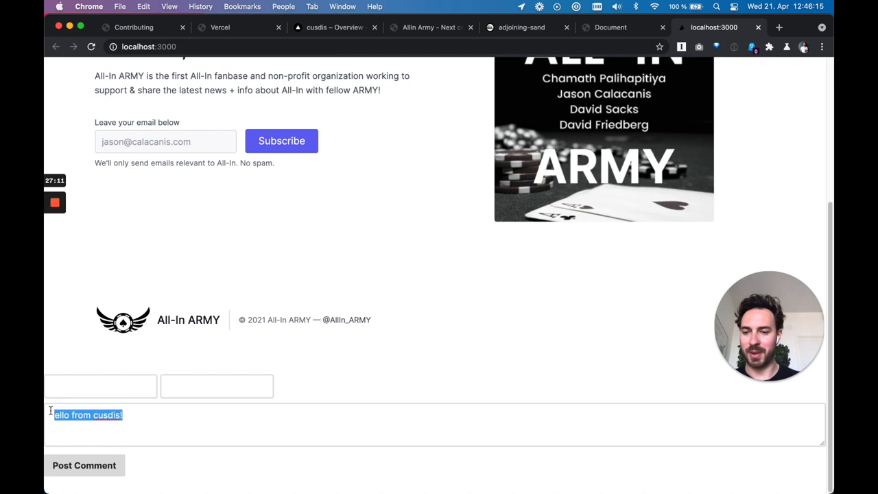
click(83, 466)
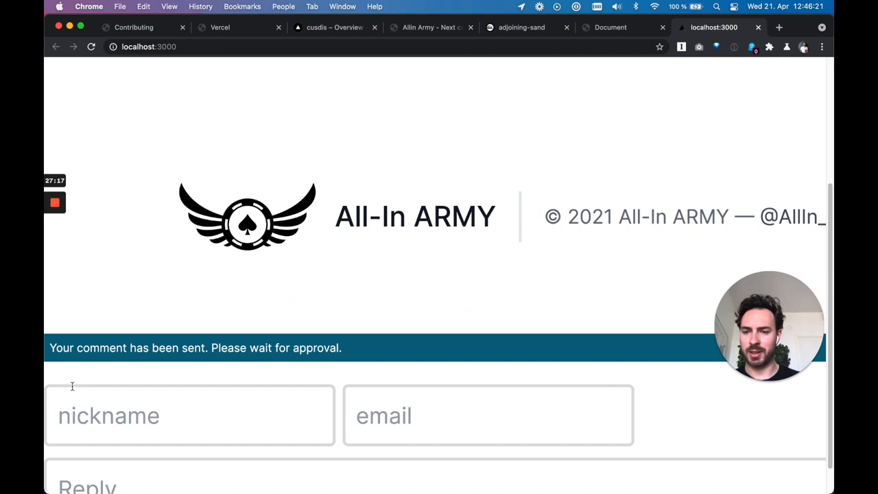
scroll(down, 3)
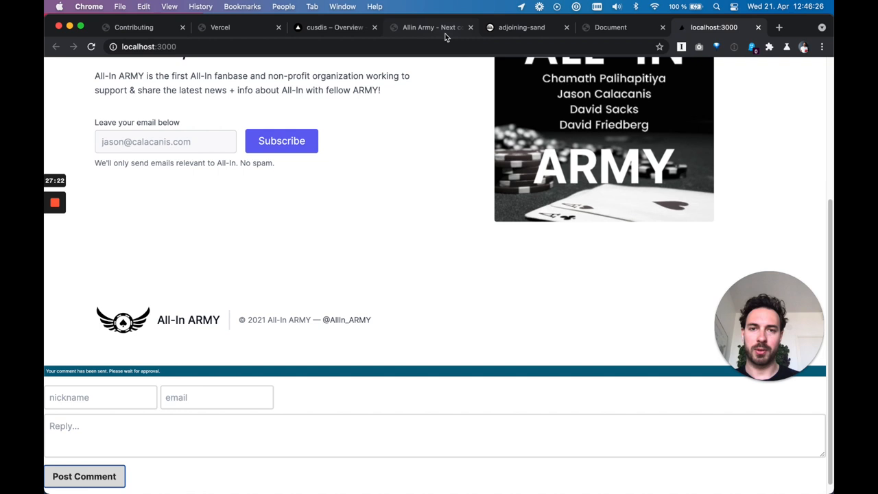
Approve the pending 'hello from cusdis!' comment and reply 'Thank you commenting! And a warm welcome!'.
click(428, 27)
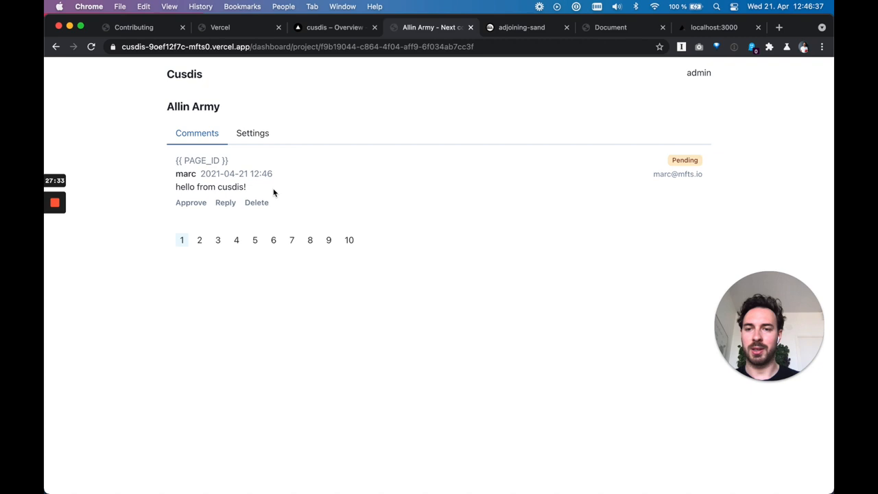
mouse_move(240, 163)
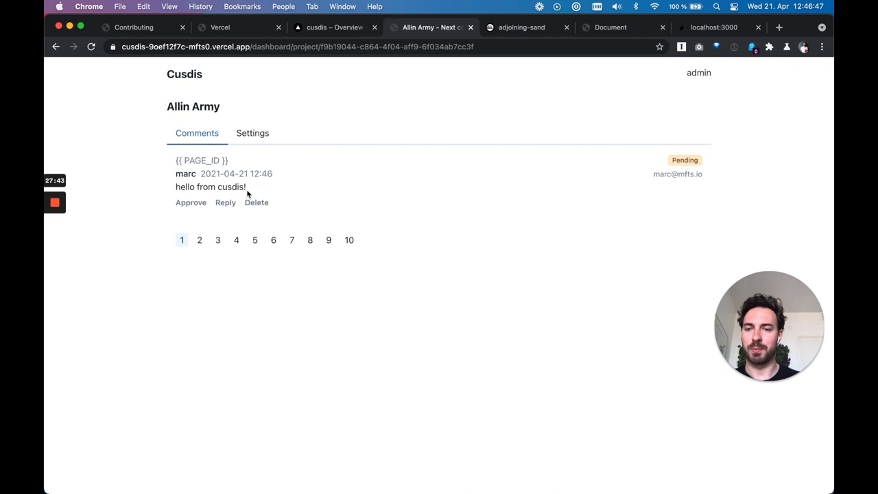
click(191, 201)
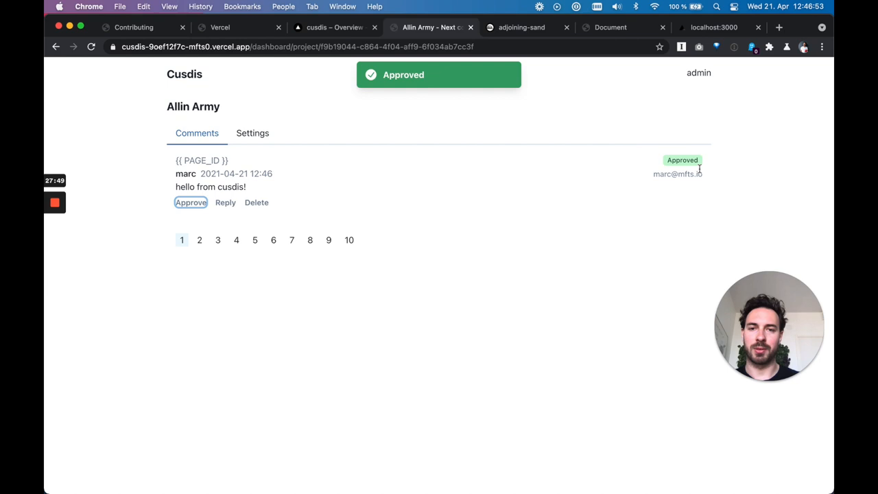
text(Thank you comenting! And a)
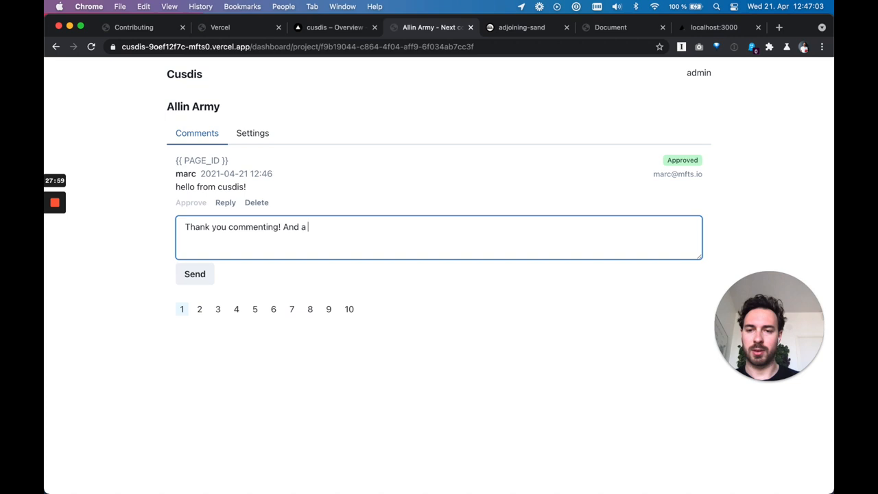
click(195, 274)
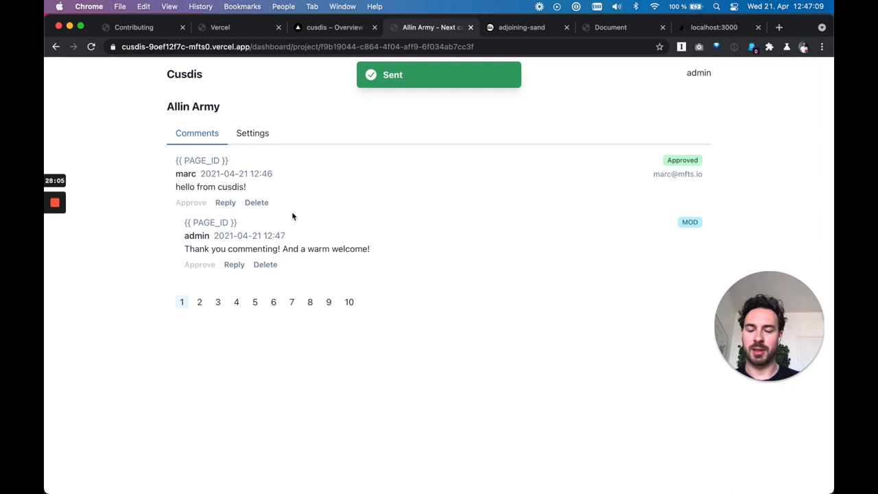
Check the localhost:3000 site to confirm the approved comment and moderator reply appear under the widget.
click(713, 27)
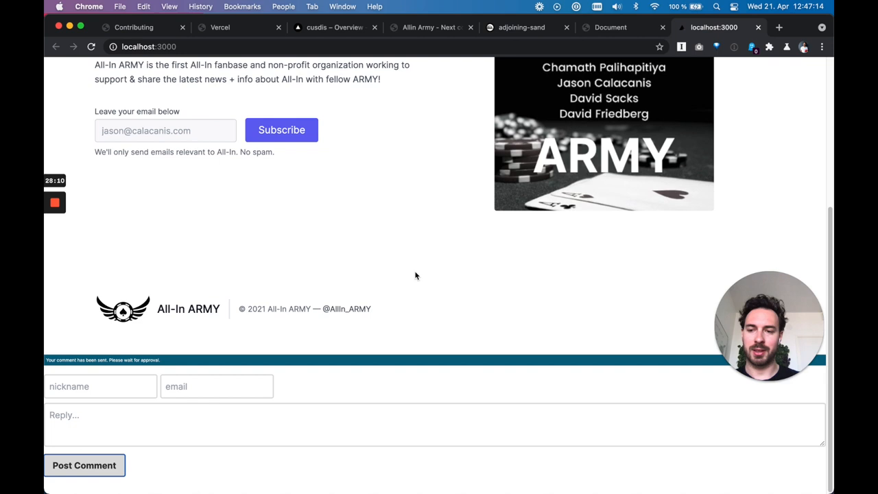
scroll(down, 3)
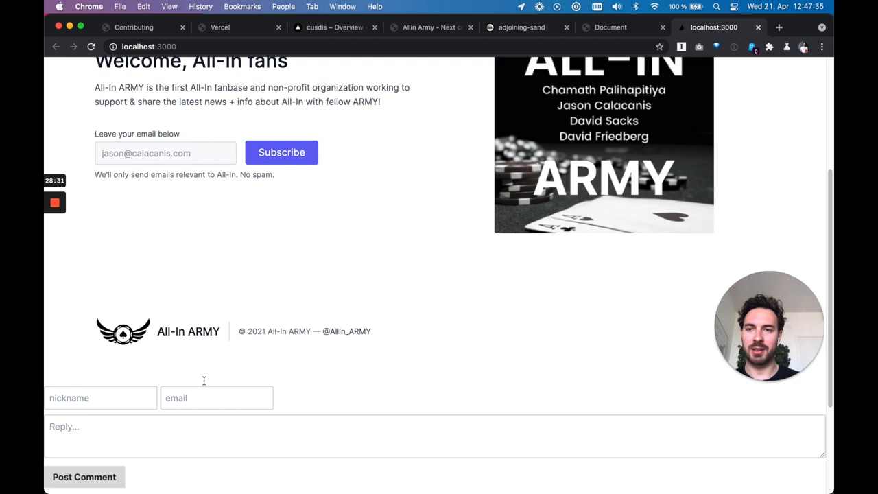
scroll(down, 3)
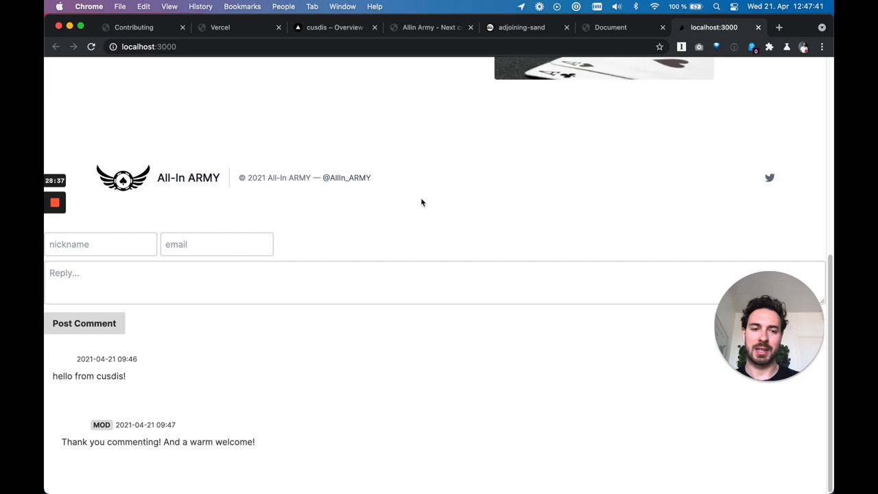
click(138, 28)
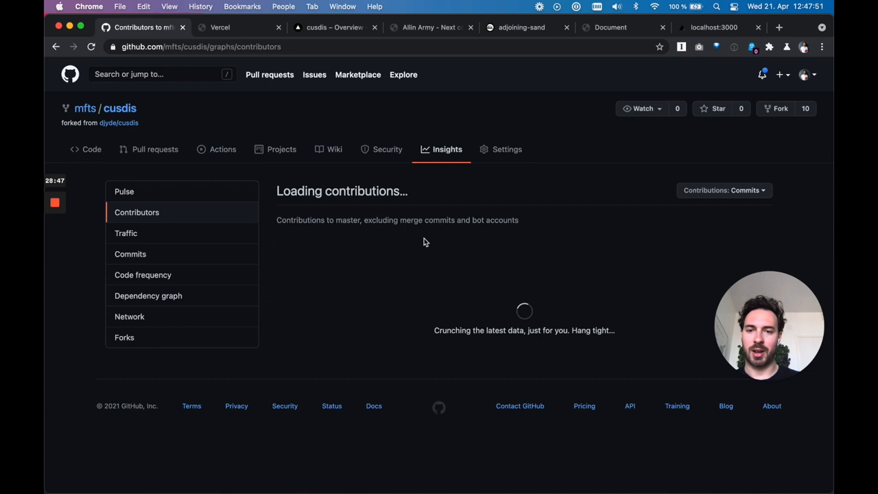
From the fork's contributors page, reach the original djyde/cusdis repository and look over its README and files.
scroll(down, 3)
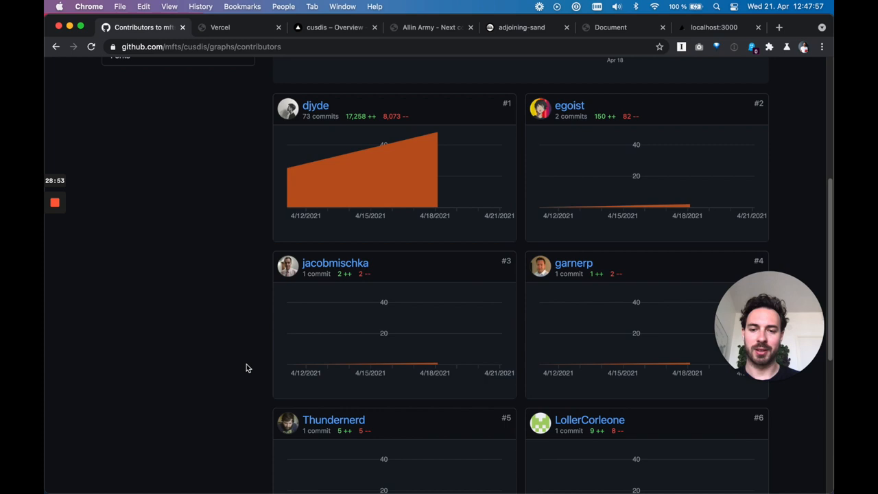
scroll(up, 3)
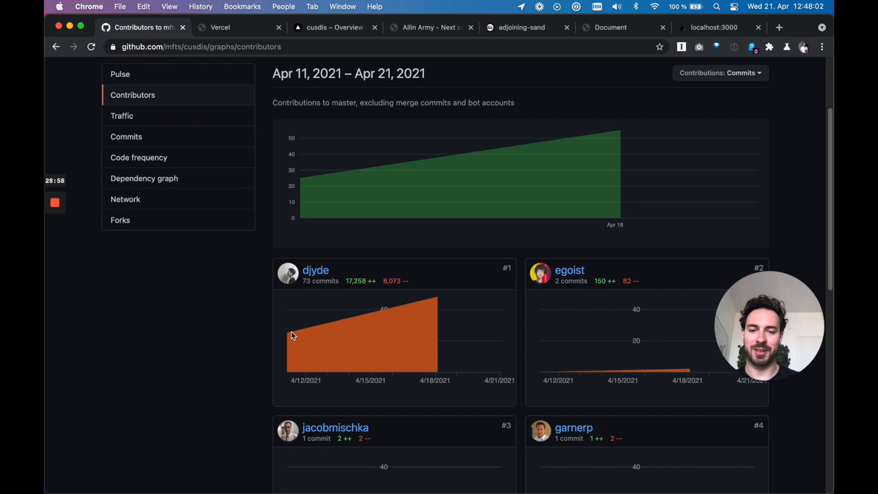
click(118, 123)
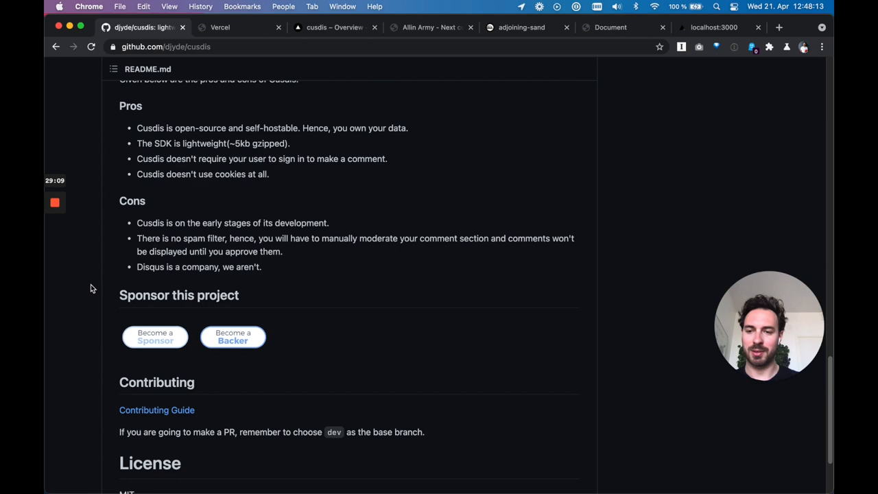
scroll(up, 3)
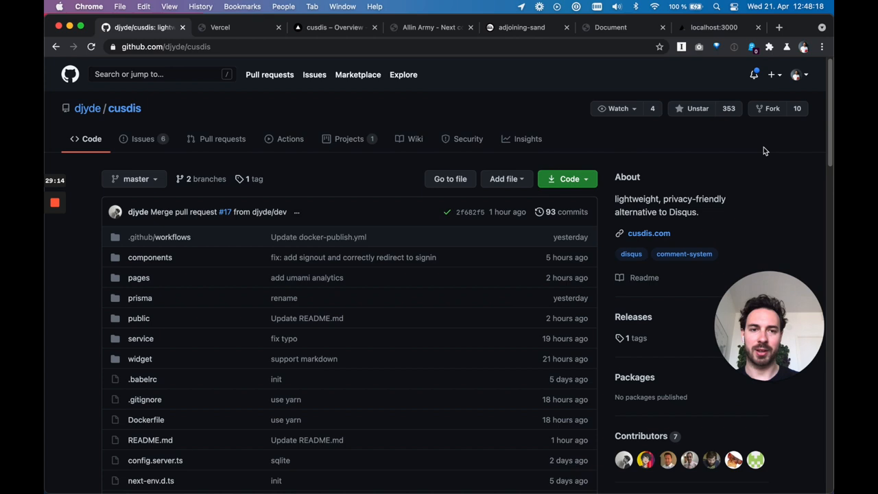
mouse_move(348, 139)
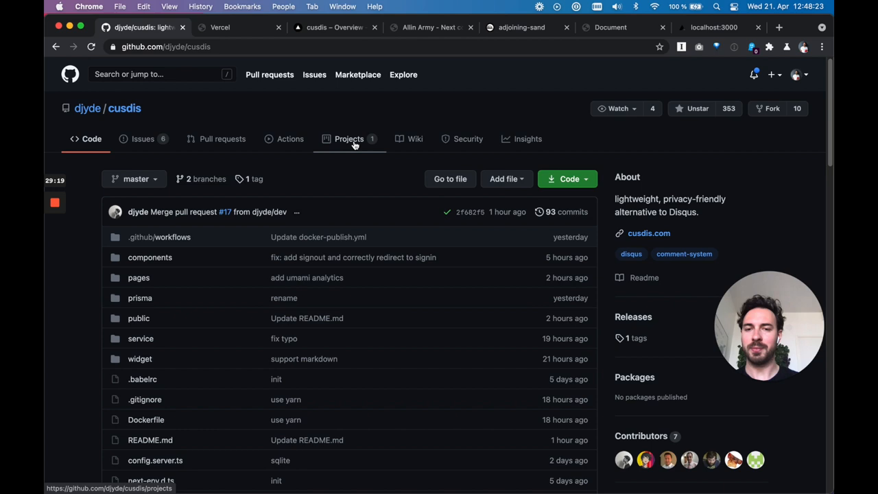
scroll(down, 3)
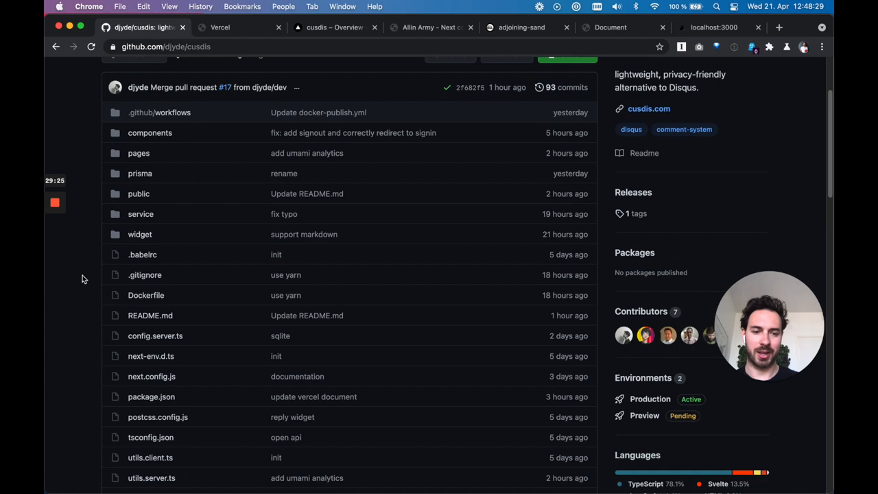